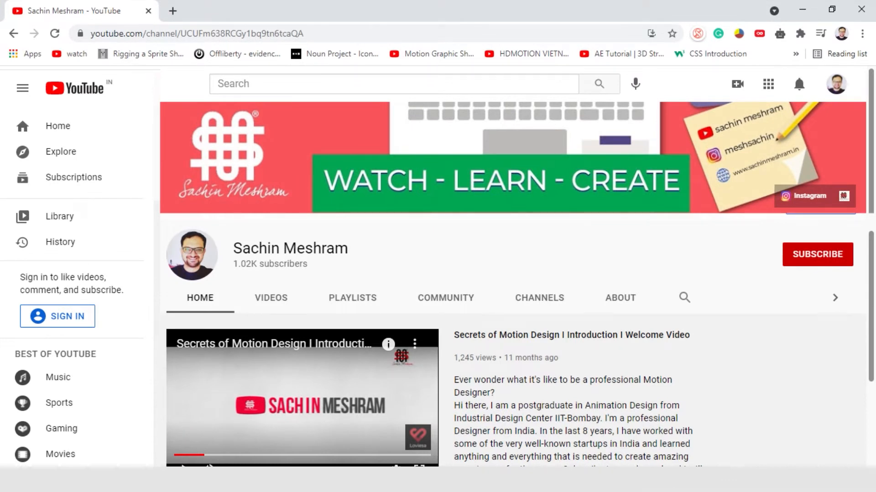
- Play the IllusionofLife reference clip in QuickTime, pause, and resume to watch the bend and squash
scroll(down, 3)
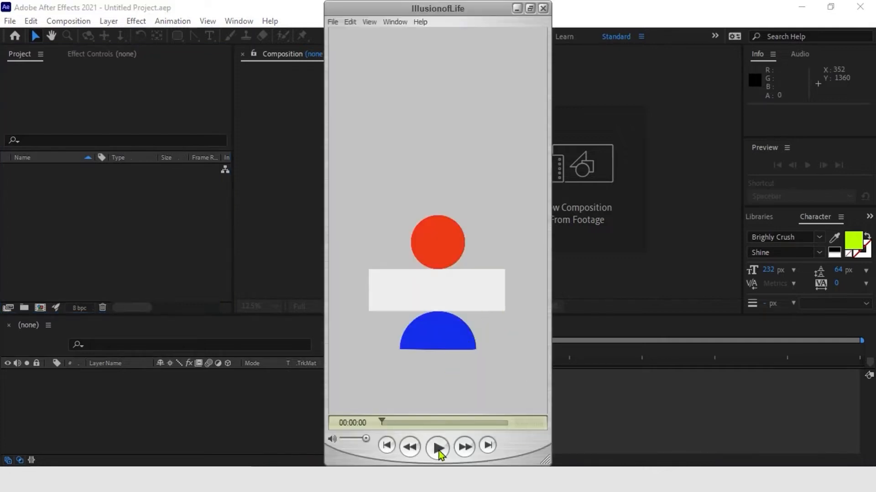
click(437, 446)
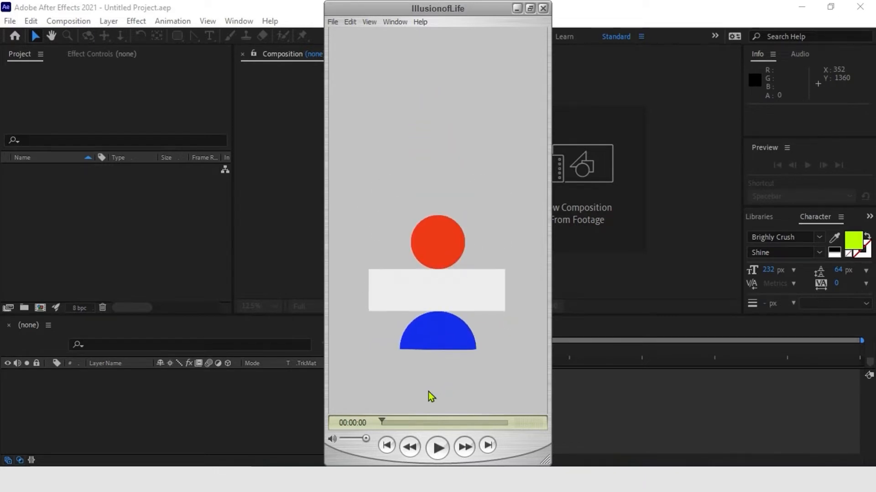
mouse_move(447, 334)
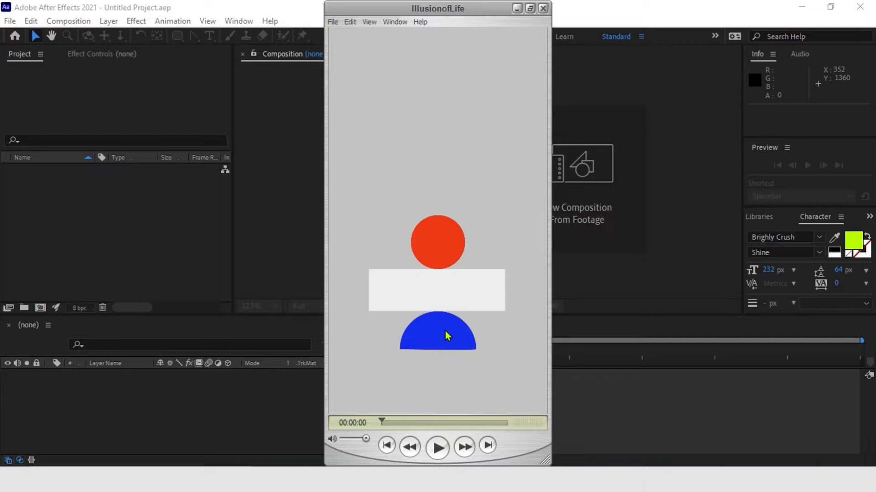
mouse_move(484, 324)
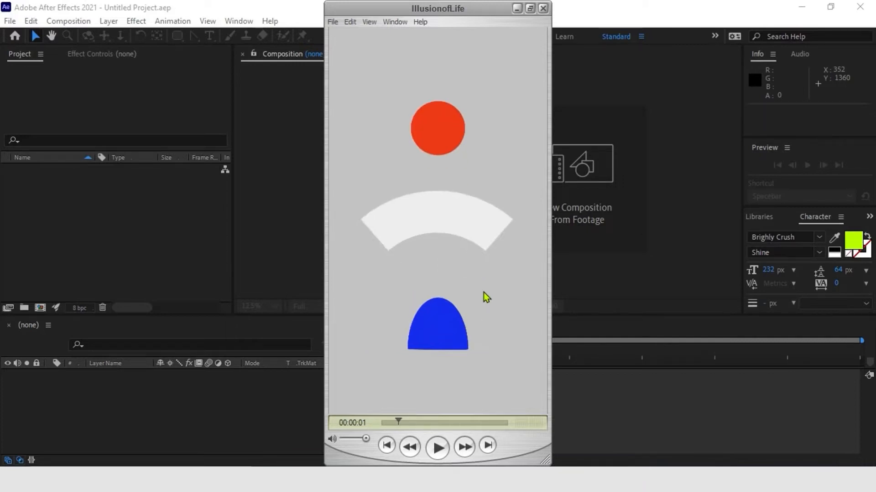
mouse_move(489, 261)
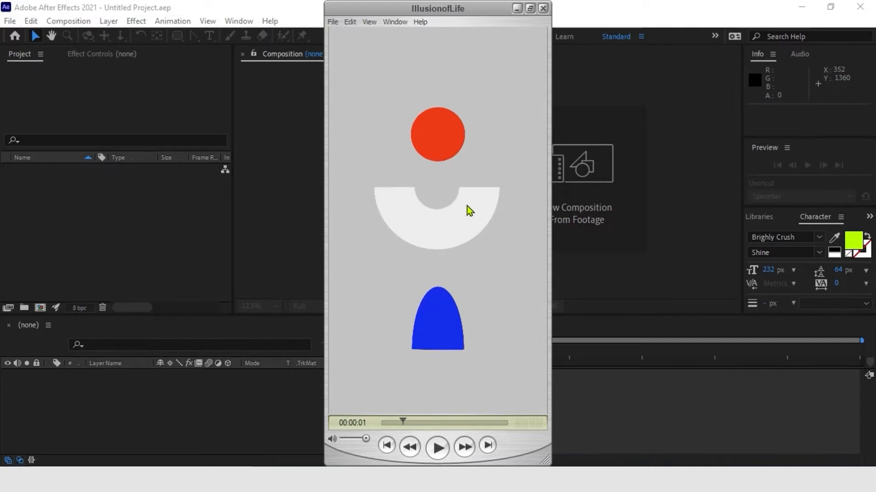
mouse_move(481, 218)
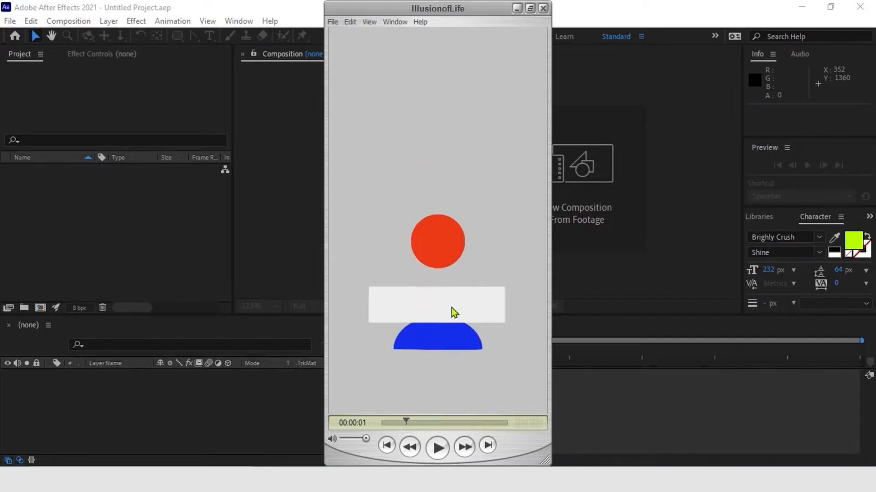
mouse_move(471, 315)
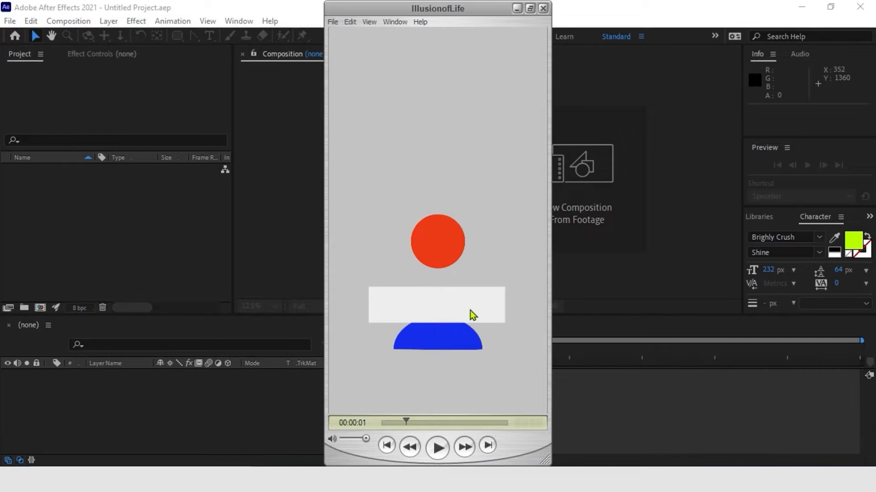
mouse_move(529, 353)
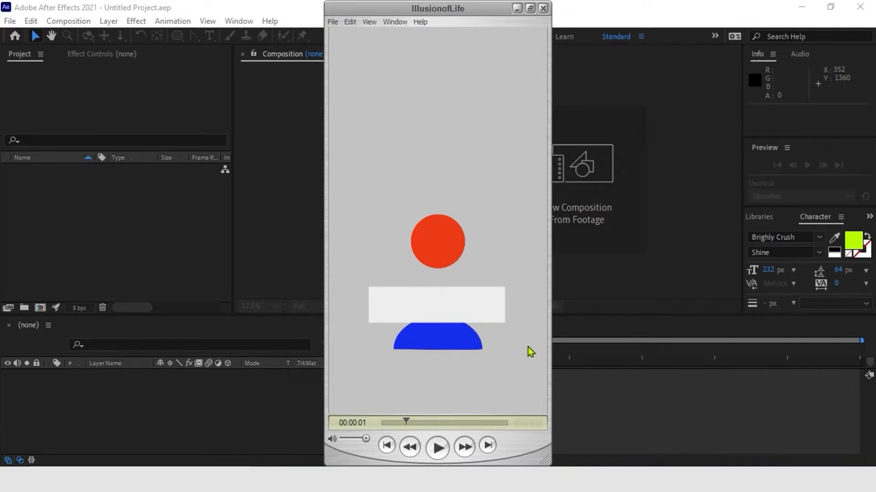
mouse_move(444, 335)
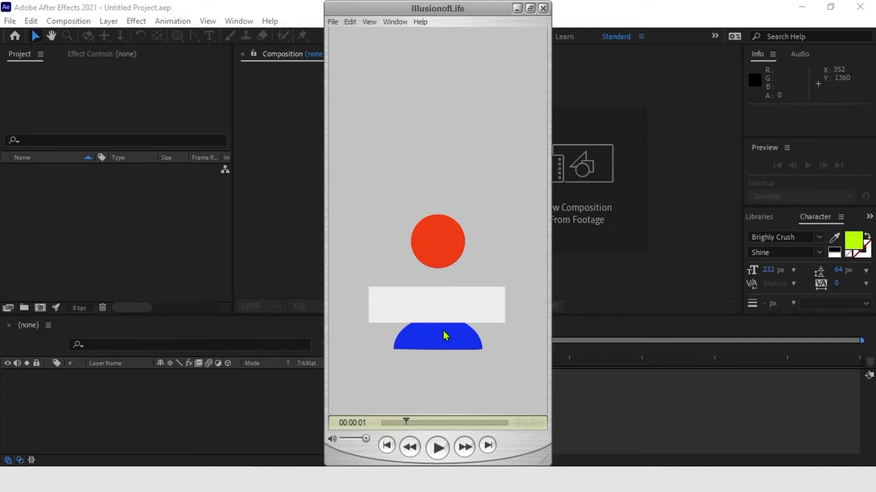
mouse_move(396, 239)
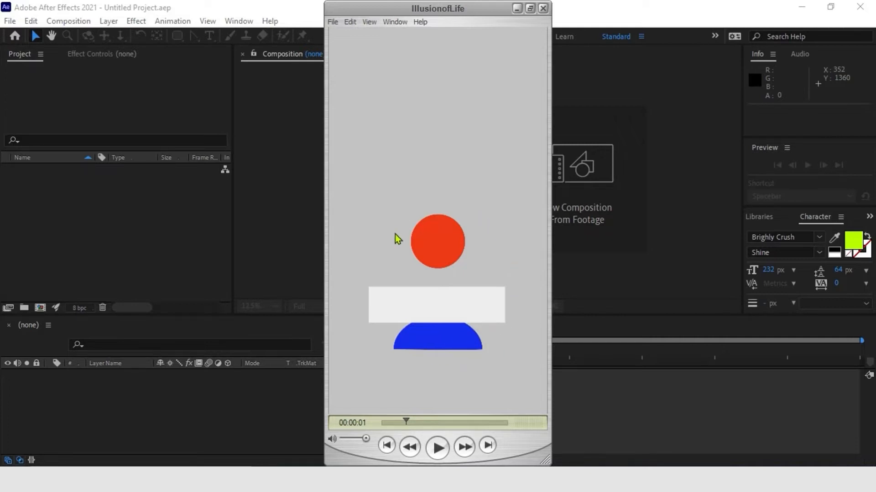
mouse_move(496, 246)
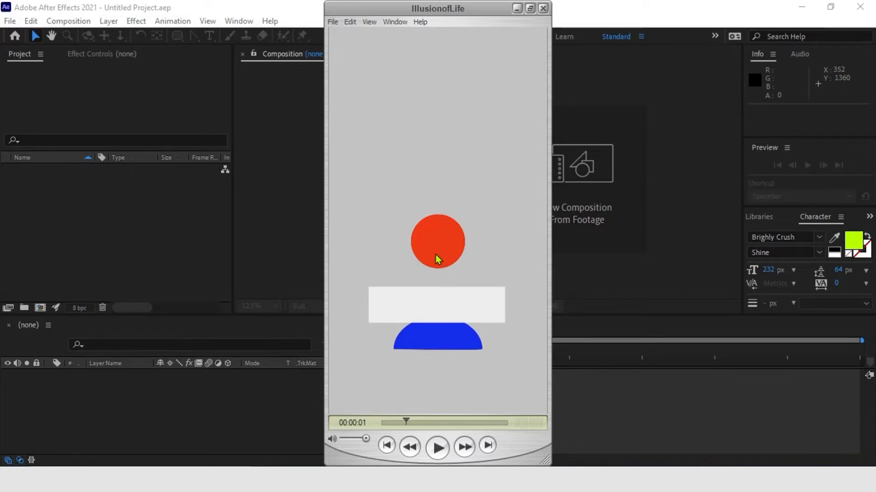
click(436, 447)
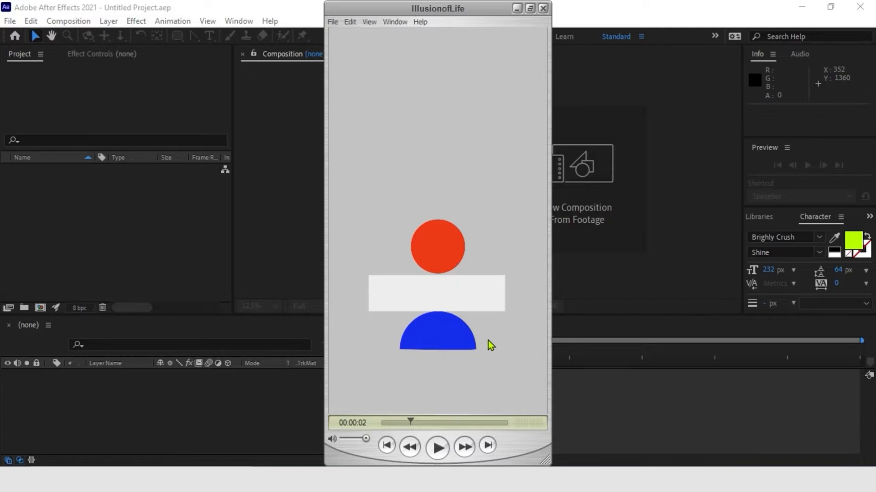
mouse_move(464, 352)
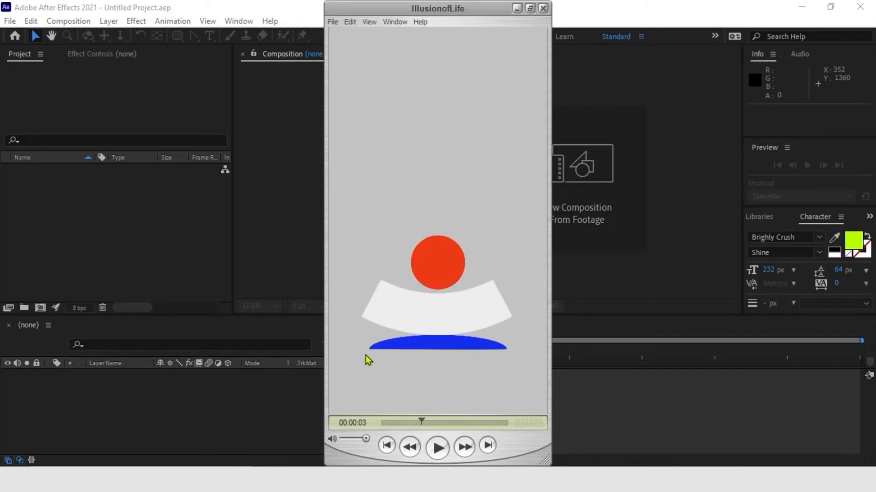
mouse_move(372, 357)
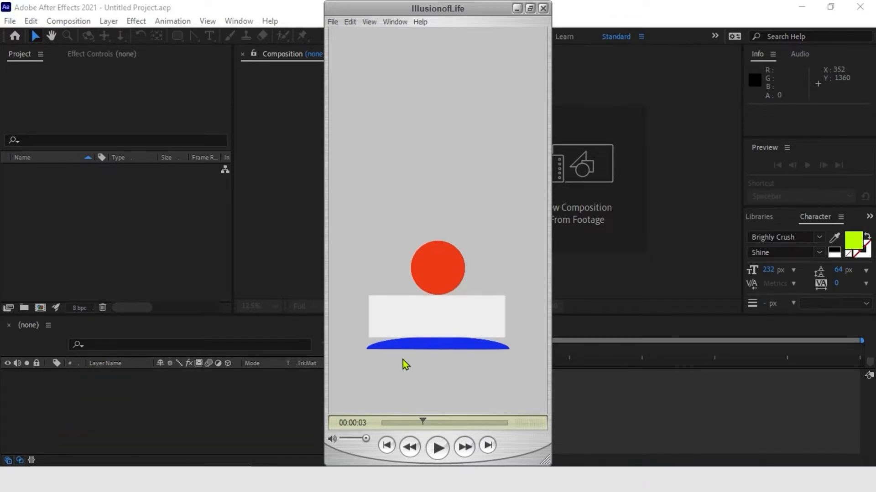
mouse_move(424, 337)
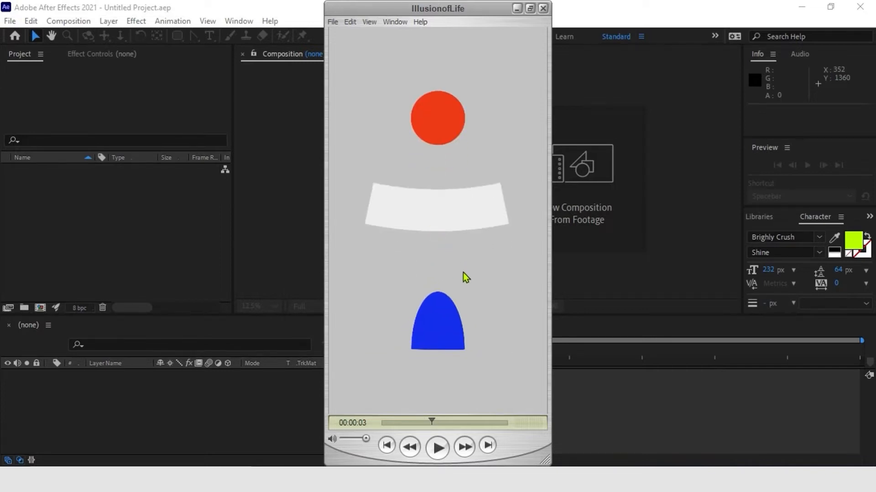
mouse_move(516, 334)
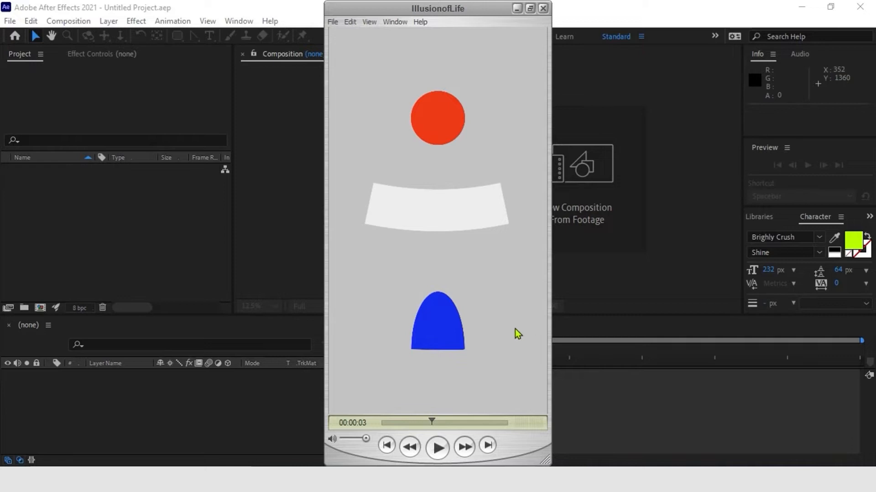
mouse_move(522, 342)
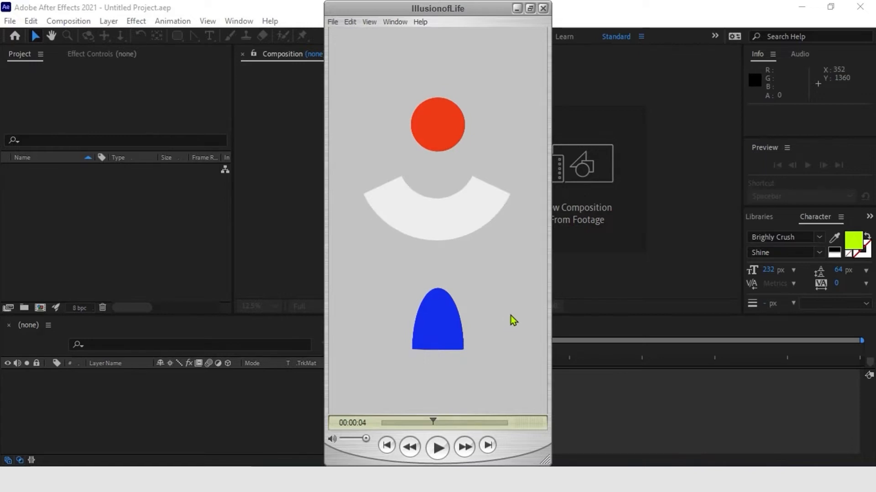
mouse_move(392, 244)
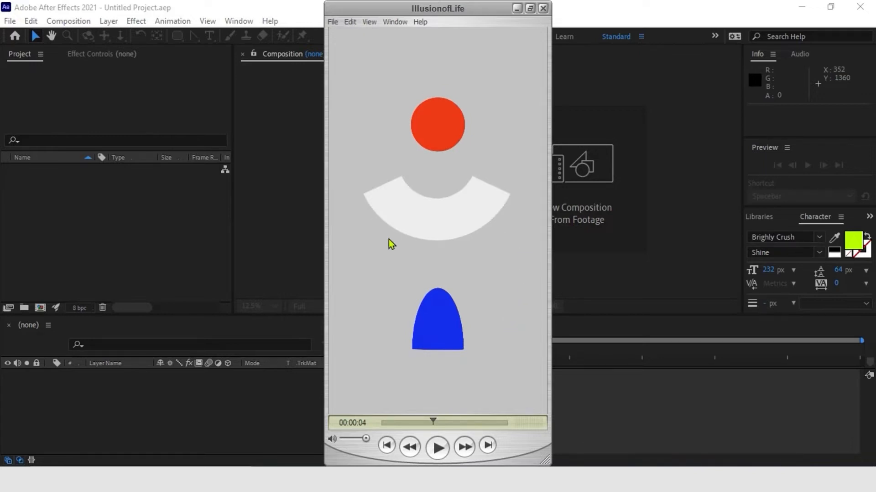
mouse_move(400, 317)
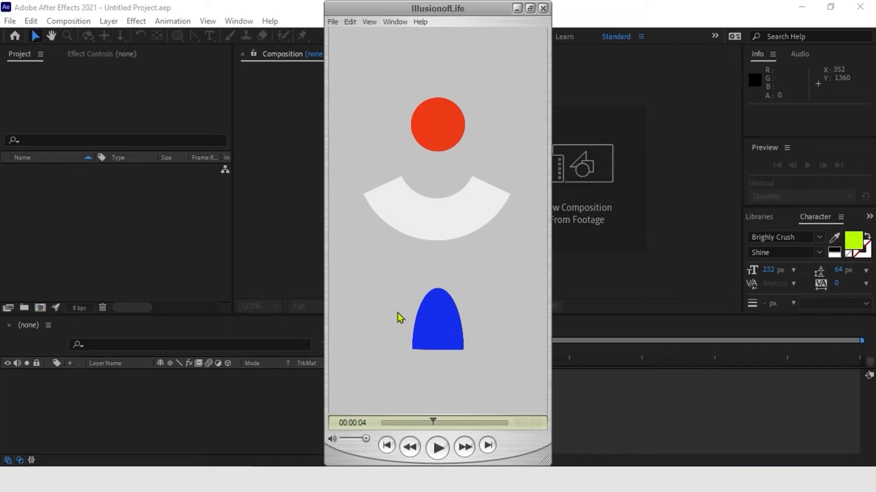
mouse_move(524, 309)
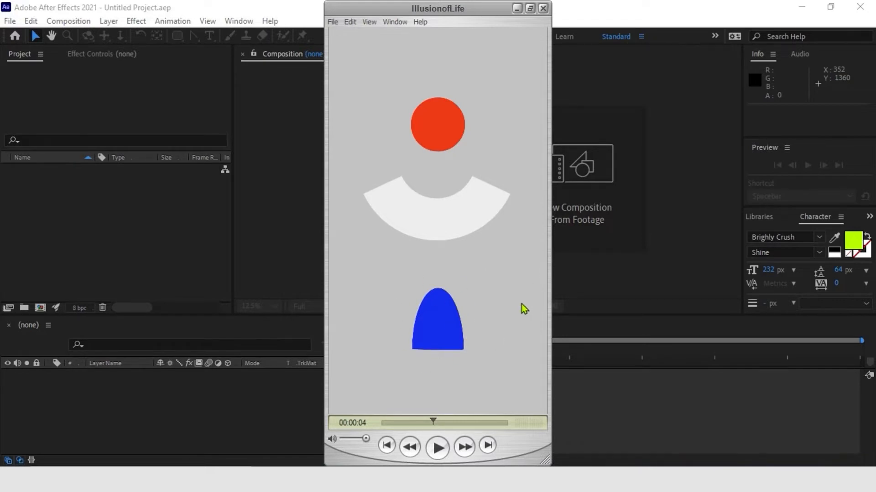
- Switch to After Effects and create Comp 1 at 1920×1080, 15 fps, black background
click(542, 9)
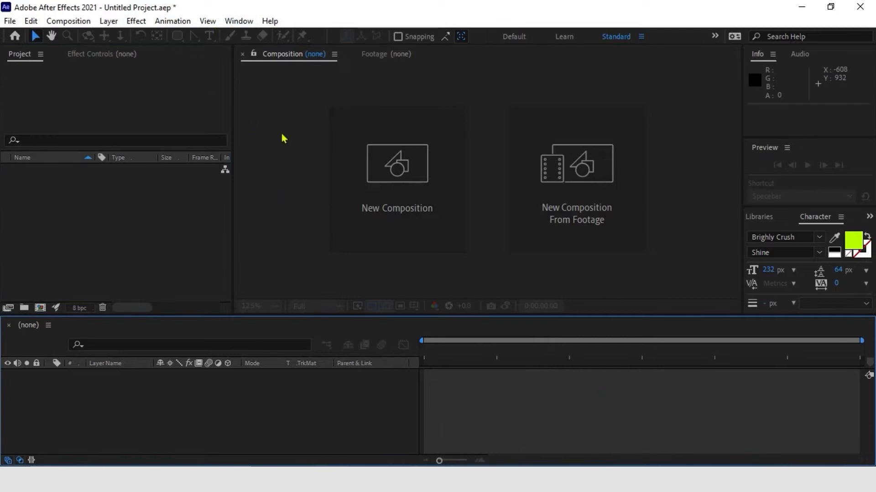
click(396, 163)
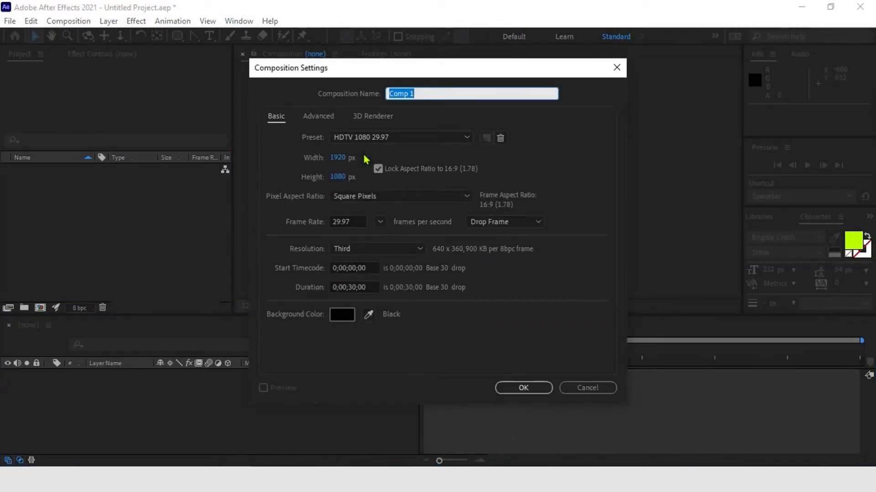
click(380, 221)
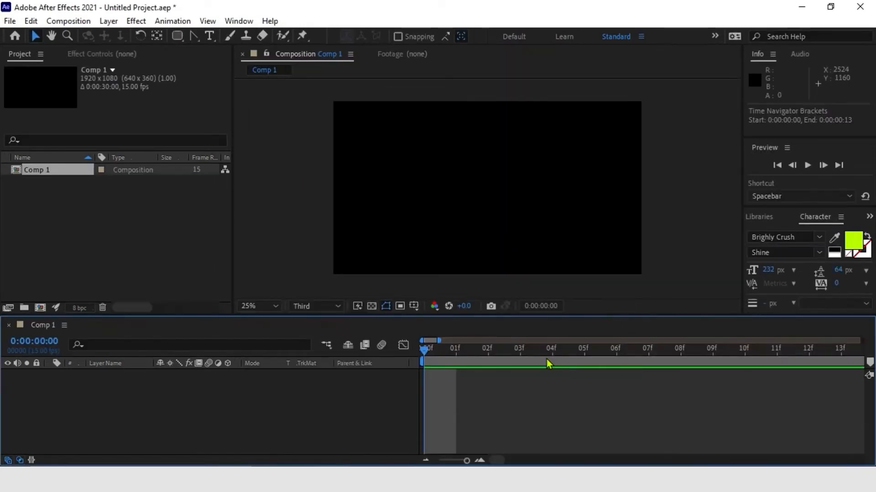
mouse_move(581, 189)
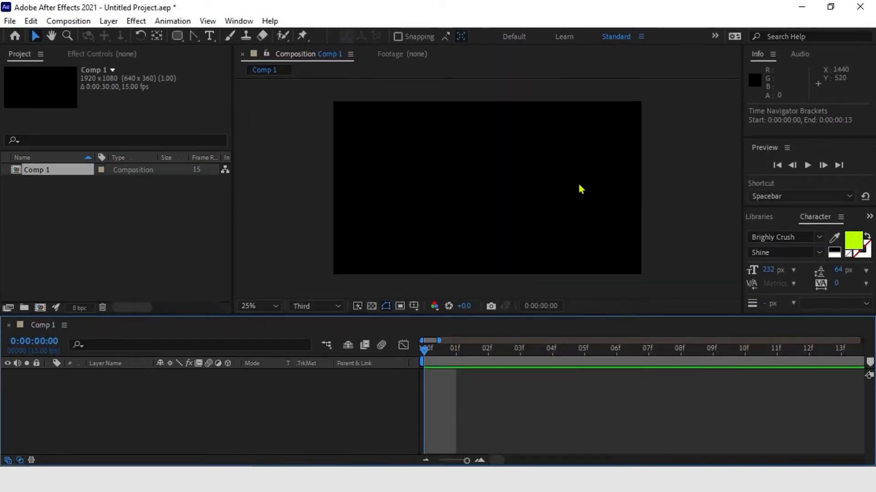
mouse_move(165, 59)
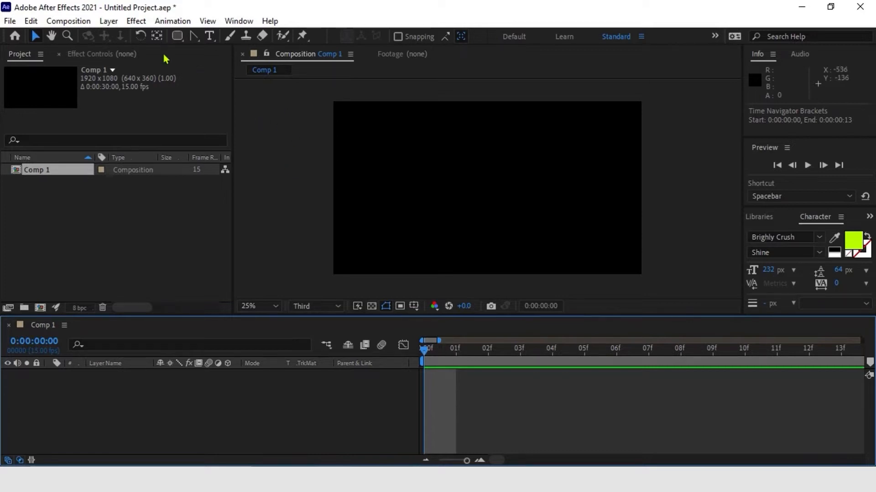
mouse_move(176, 37)
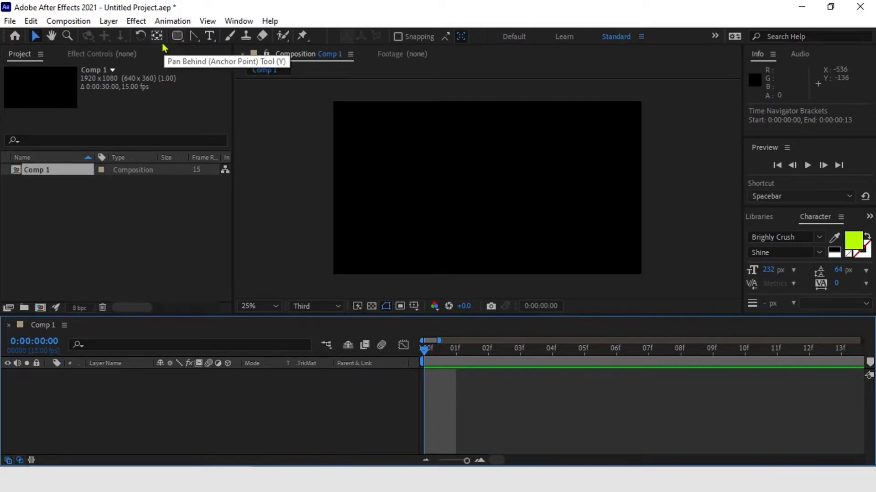
mouse_move(176, 36)
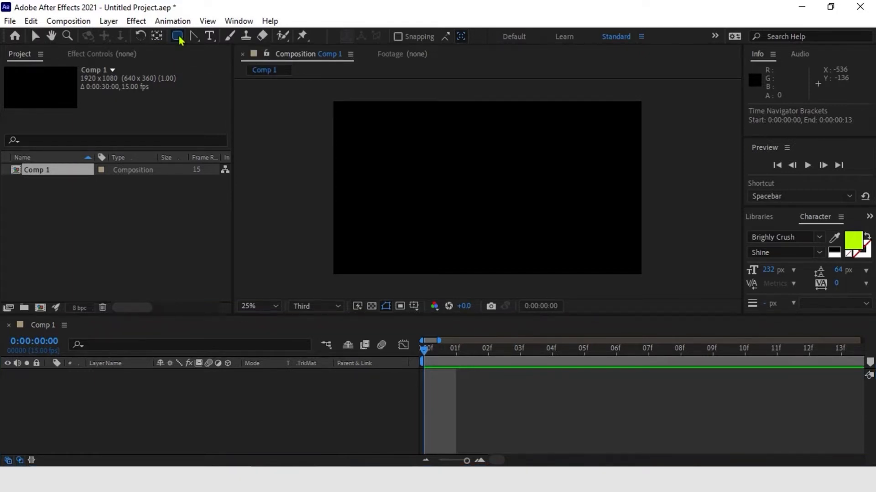
- Draw a red square with the Rectangle tool and reveal its Rectangle Path properties for rounding
click(176, 37)
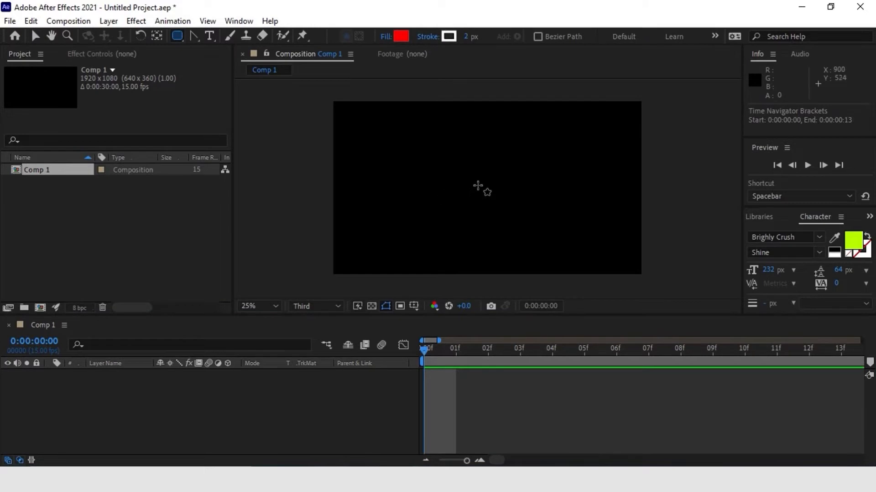
drag(432, 141, 522, 229)
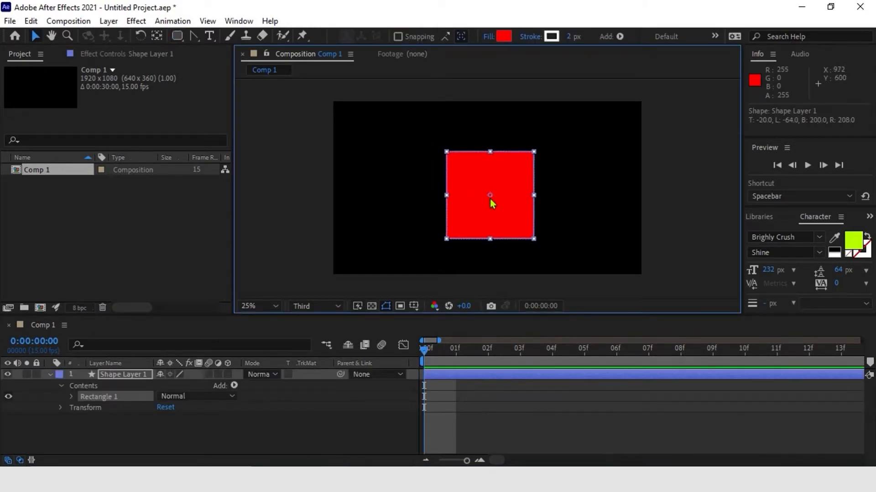
mouse_move(77, 400)
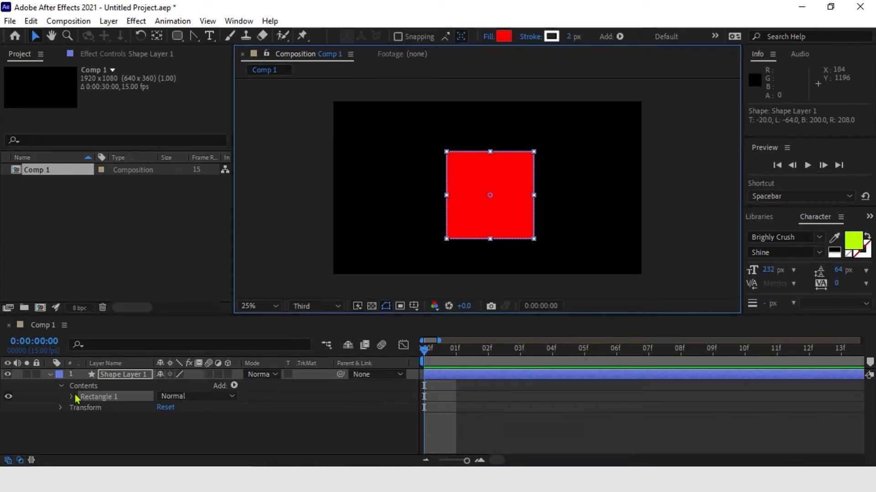
click(71, 396)
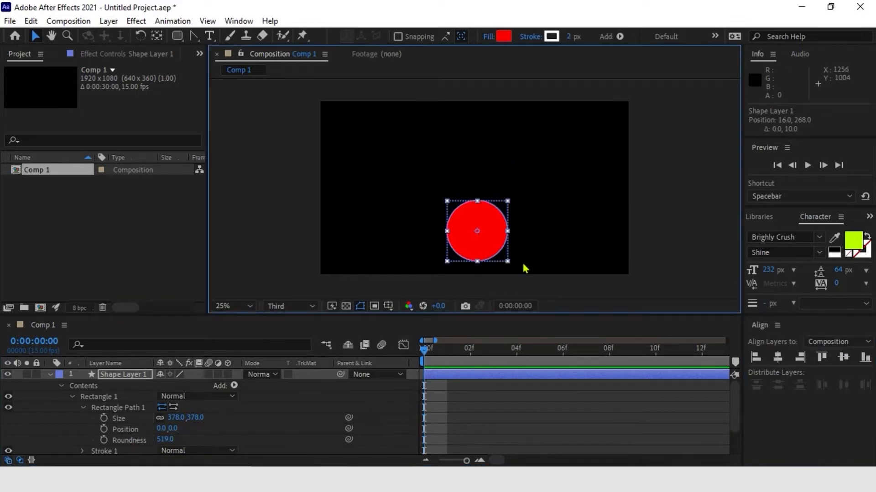
- Convert the rectangle to a Bezier path and flatten its bottom point into a half-circle
right_click(118, 407)
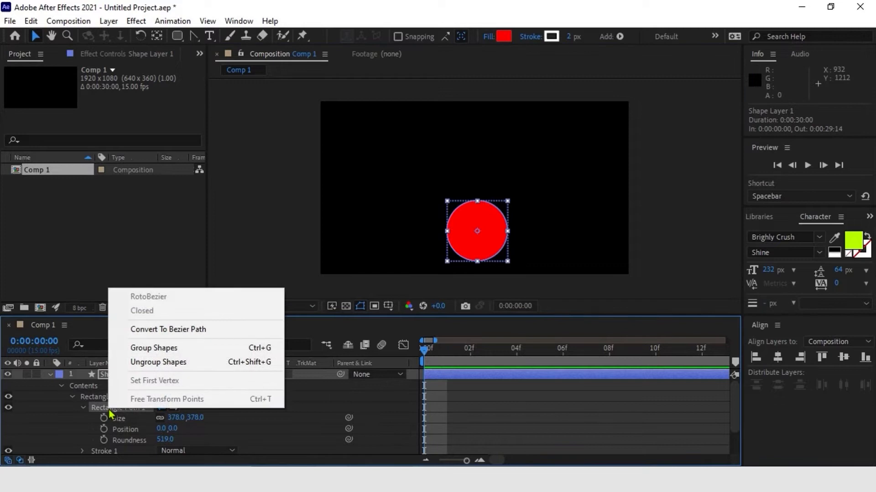
click(168, 329)
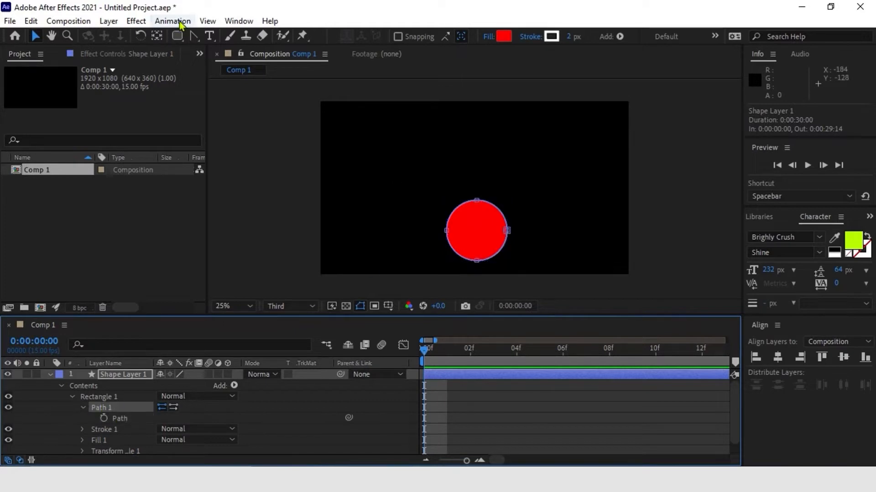
click(194, 35)
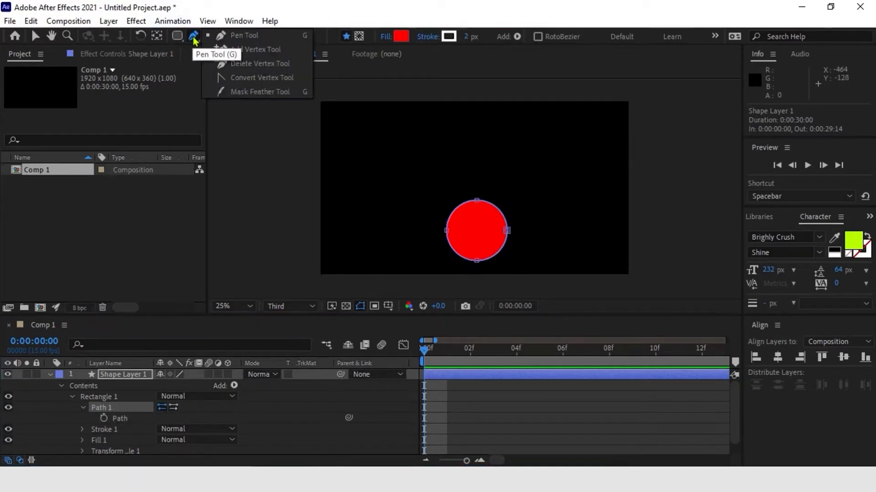
mouse_move(252, 77)
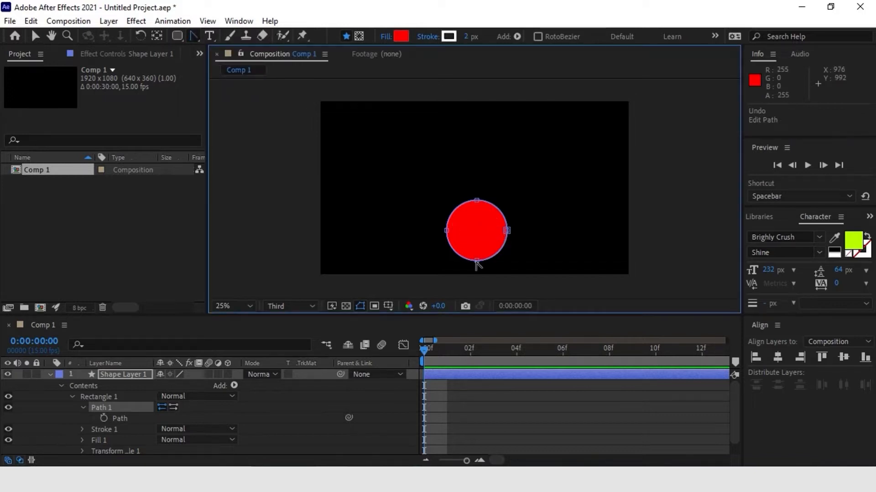
drag(476, 263, 476, 262)
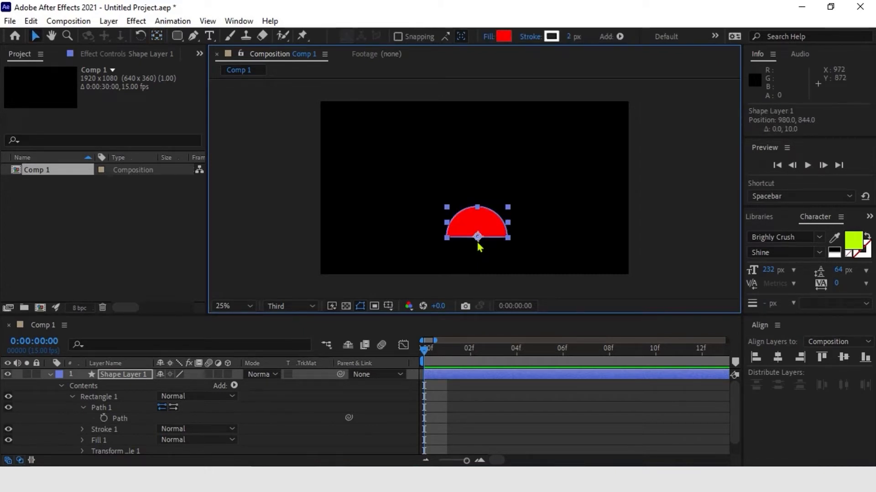
click(500, 36)
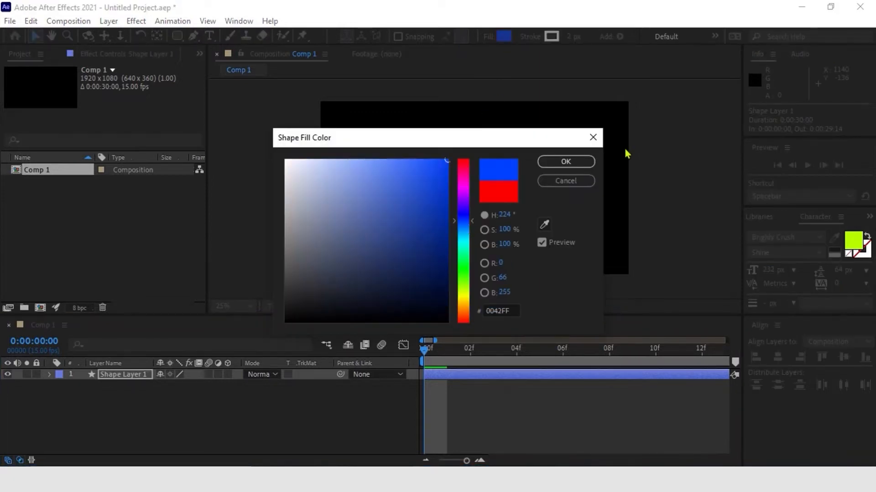
- Confirm blue (#0042FF) as the half-circle's fill colour
click(565, 162)
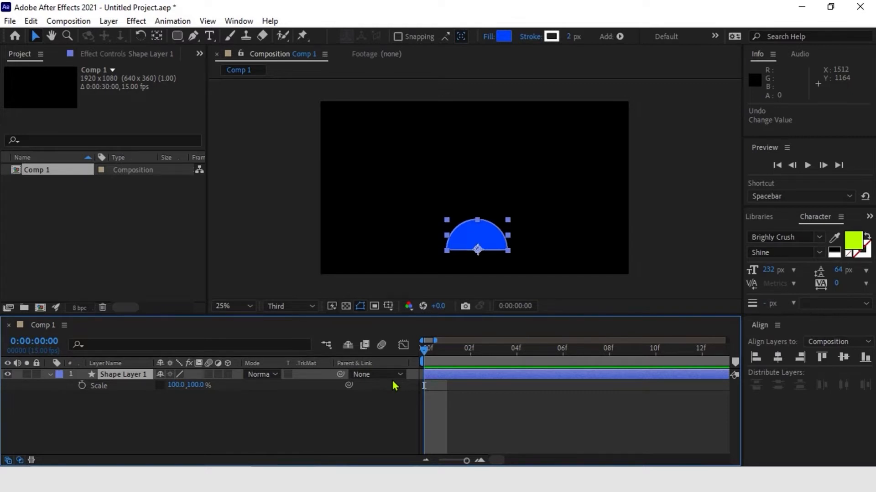
mouse_move(427, 357)
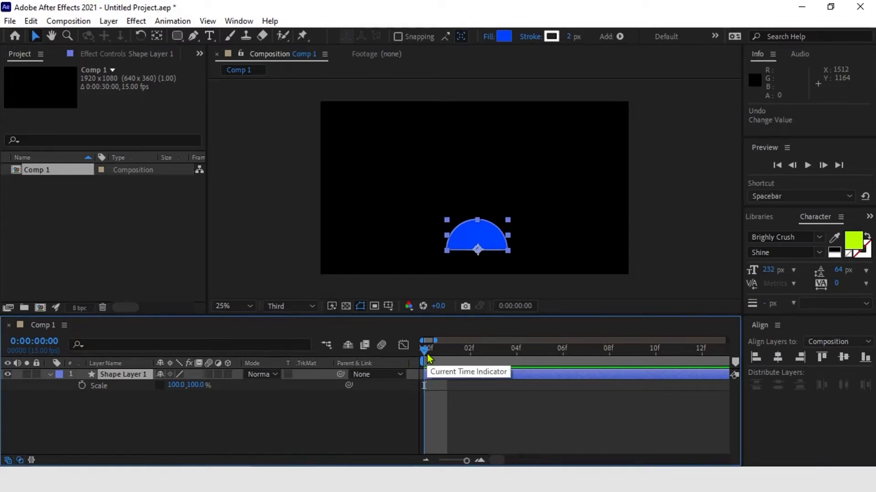
mouse_move(484, 384)
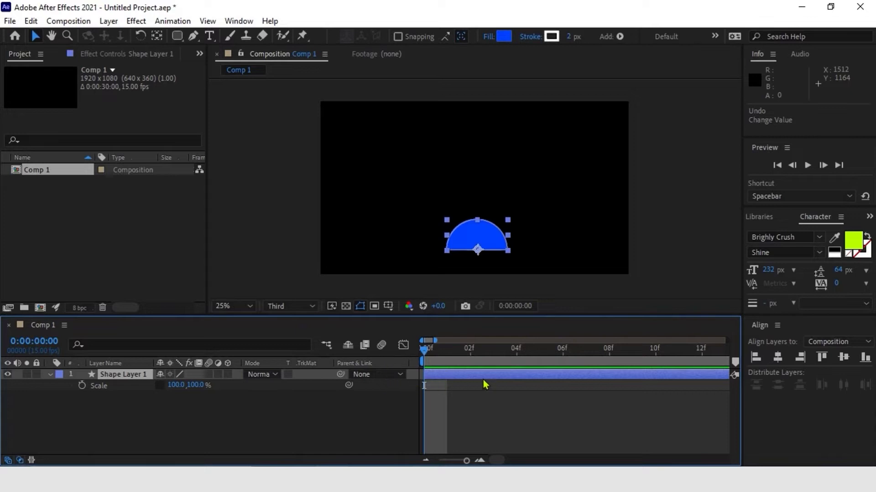
mouse_move(565, 404)
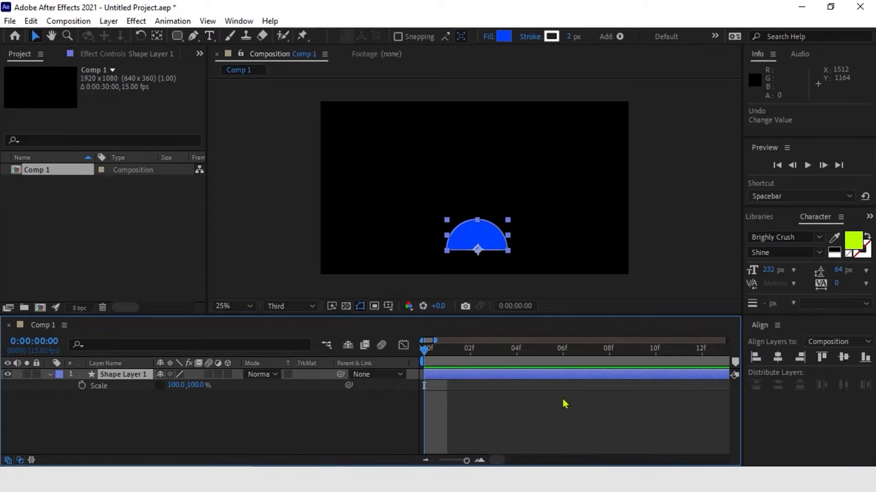
mouse_move(565, 393)
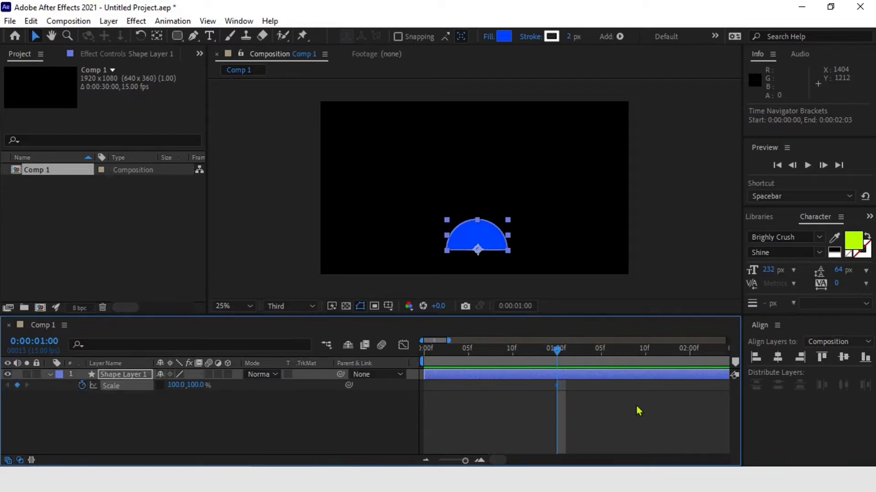
mouse_move(646, 407)
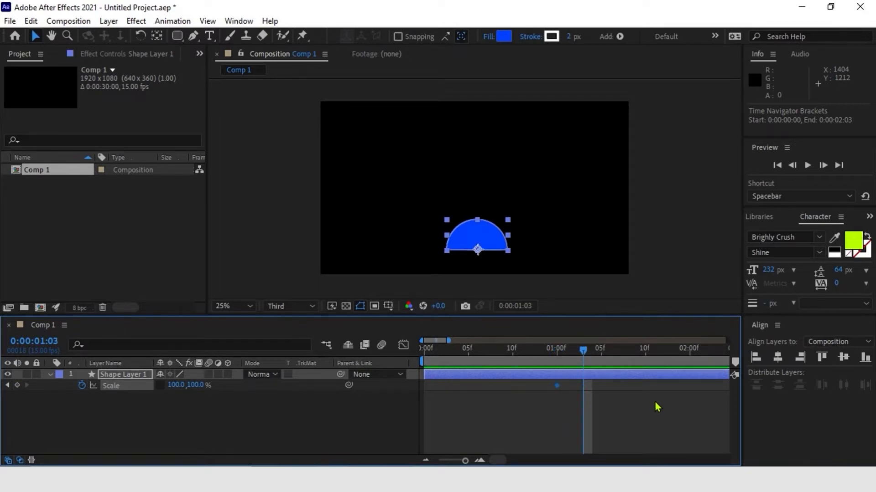
- Move the current time to a later frame for the next Scale keyframe
drag(179, 385, 219, 391)
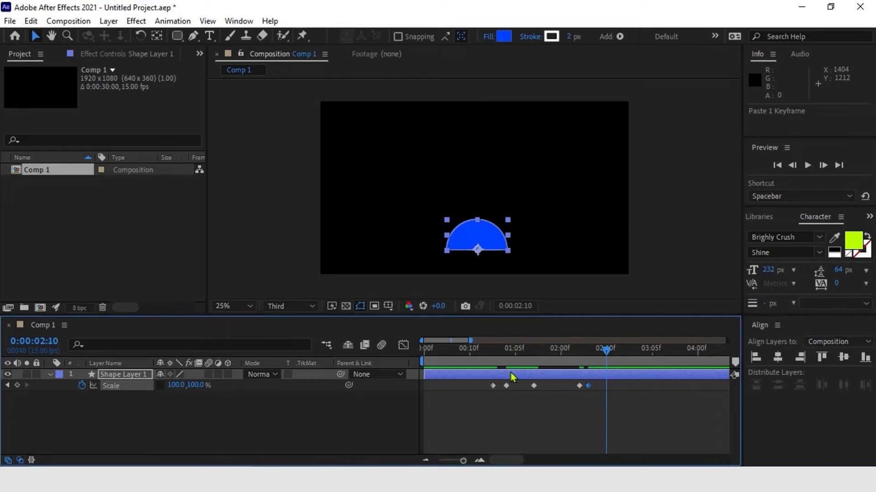
mouse_move(496, 399)
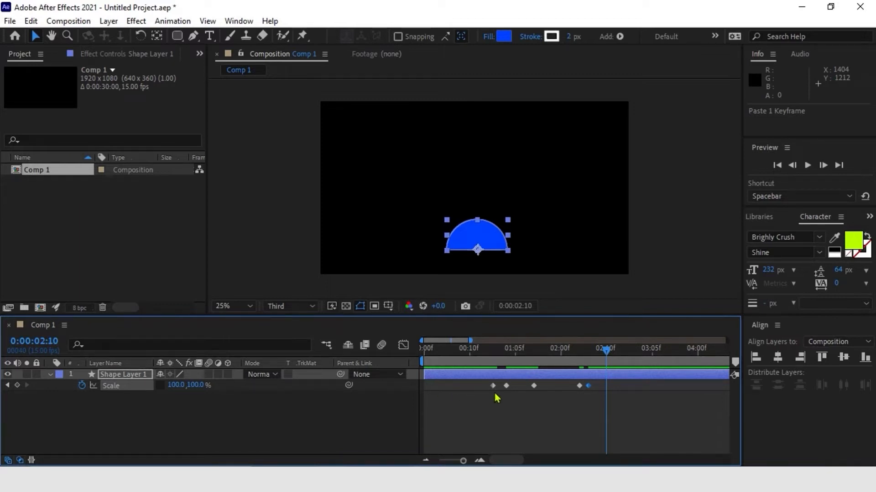
mouse_move(522, 402)
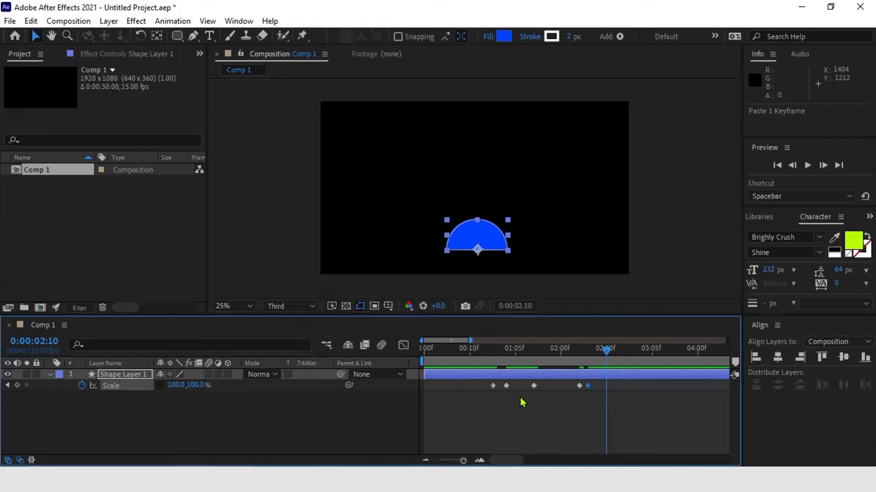
mouse_move(524, 400)
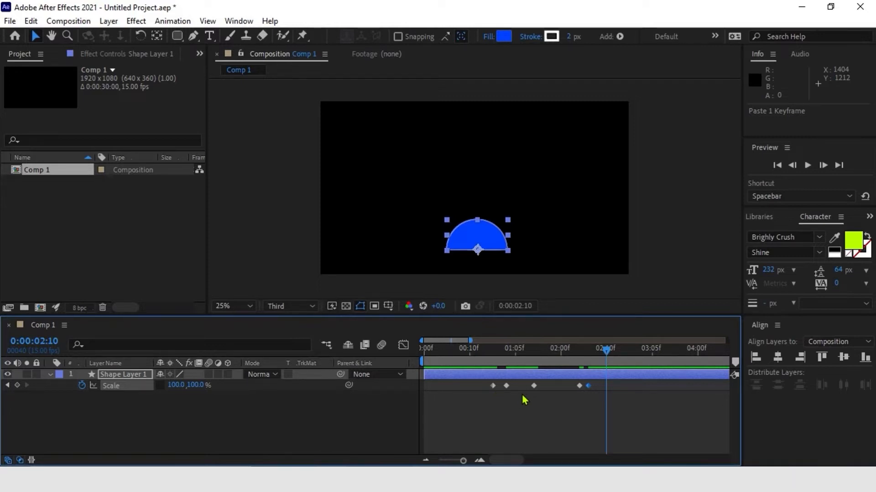
mouse_move(528, 399)
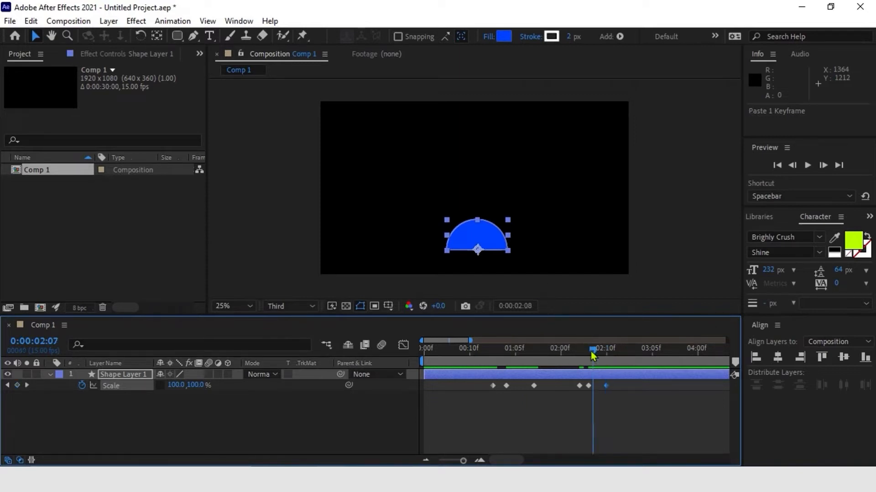
- At 2:06, scrub the half-circle's horizontal scale to 125% with vertical kept at 100%
drag(593, 356, 588, 356)
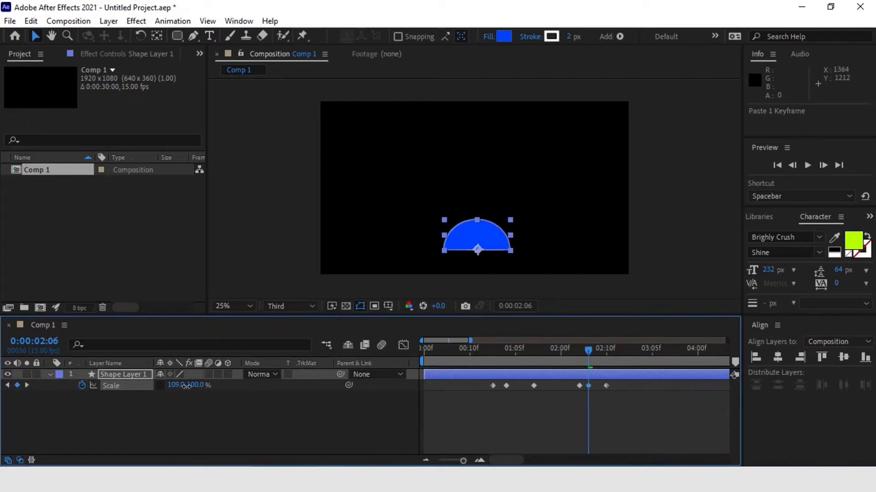
drag(176, 385, 198, 385)
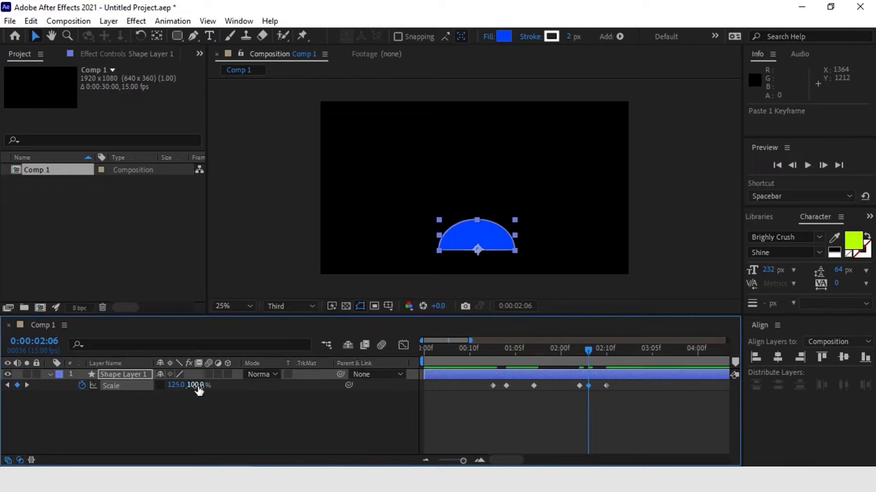
drag(199, 385, 187, 389)
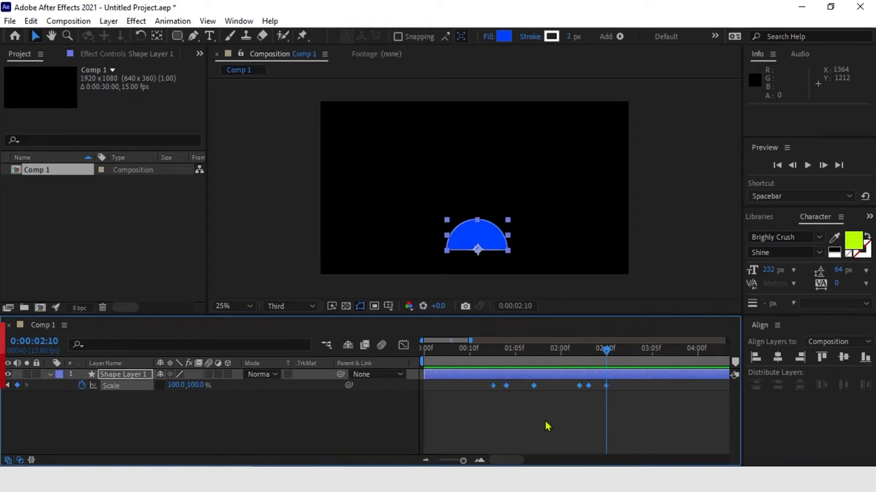
key(F9)
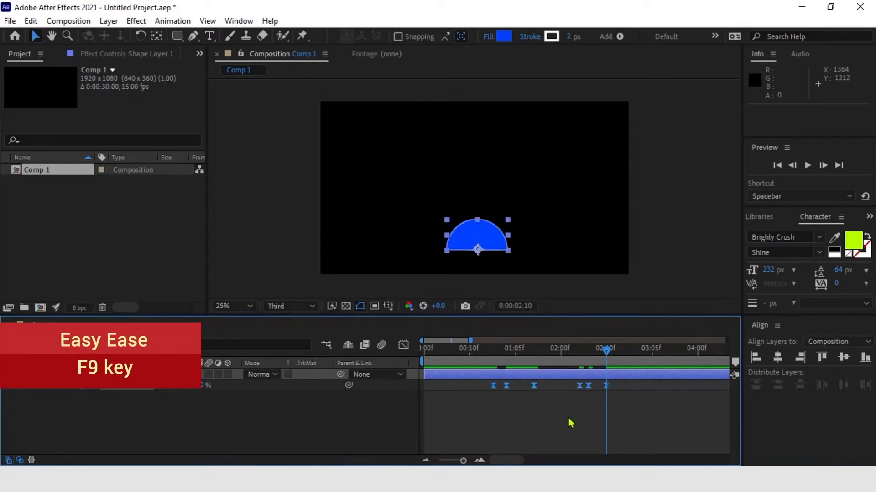
key(f9)
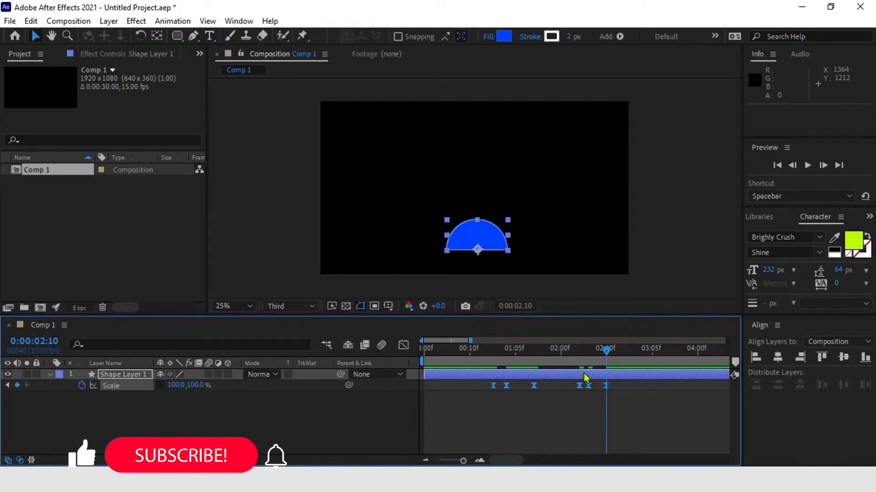
mouse_move(542, 356)
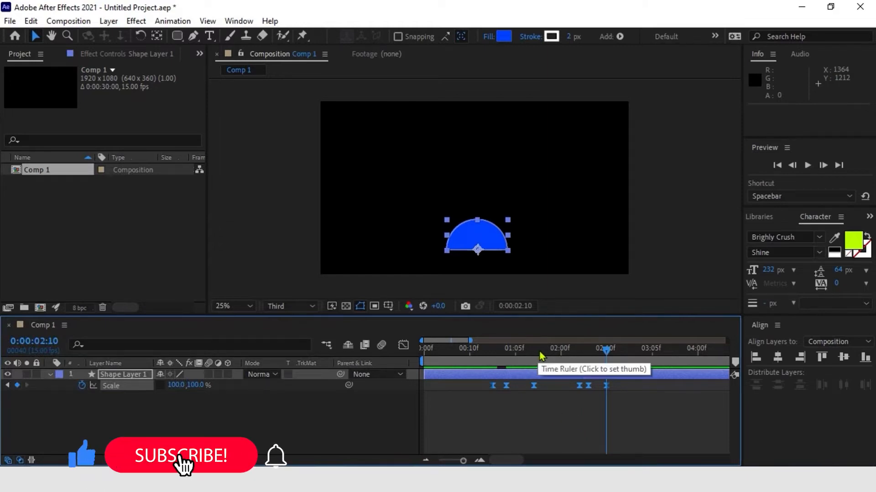
click(537, 348)
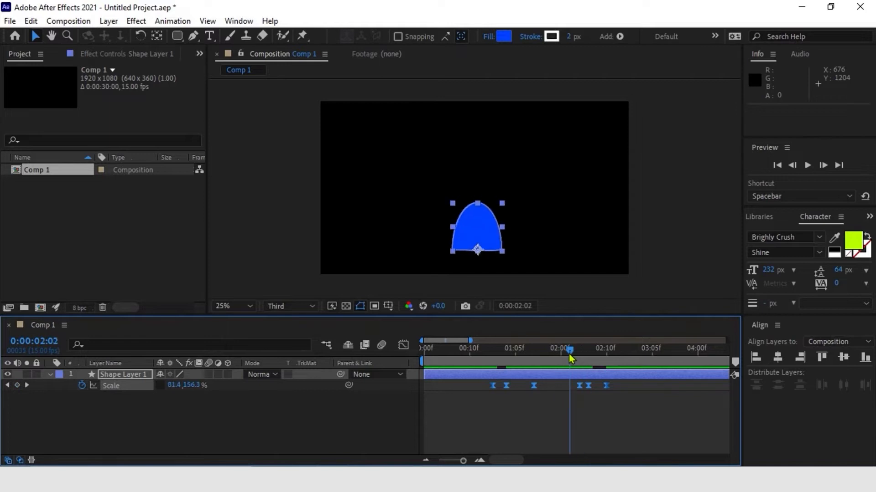
drag(569, 350, 534, 350)
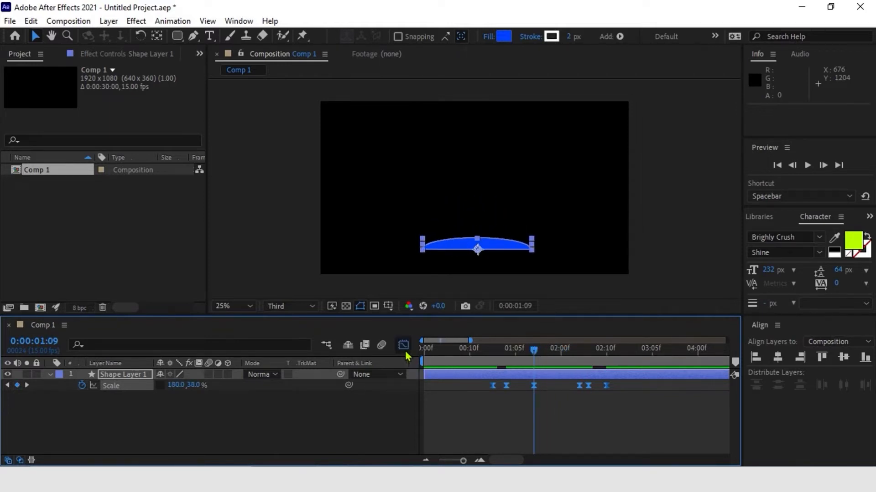
- Show the Scale animation in the Graph Editor as a speed graph
click(402, 345)
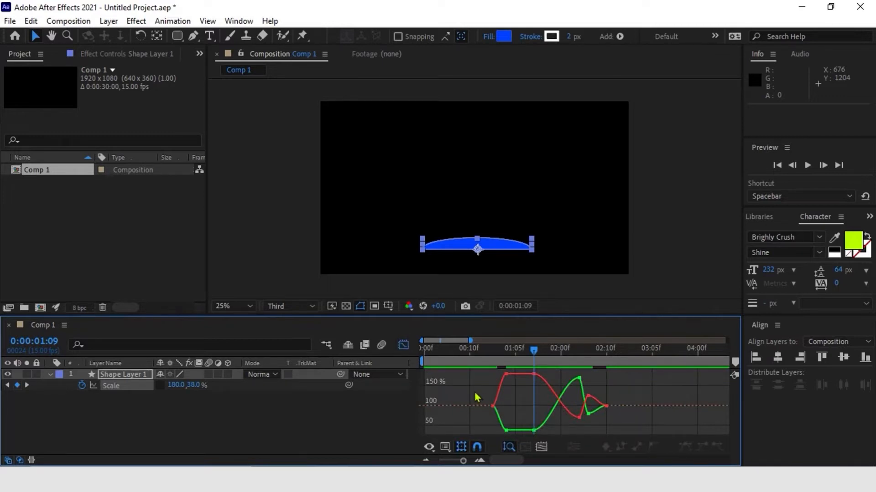
mouse_move(510, 389)
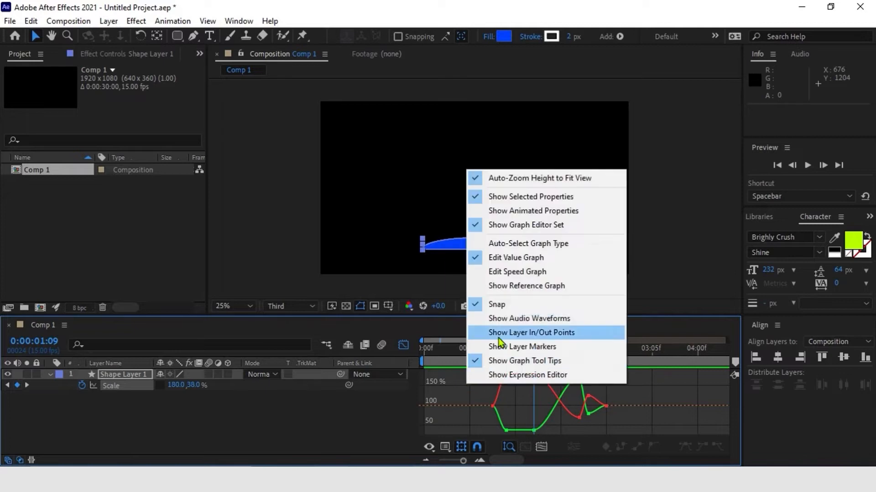
click(531, 332)
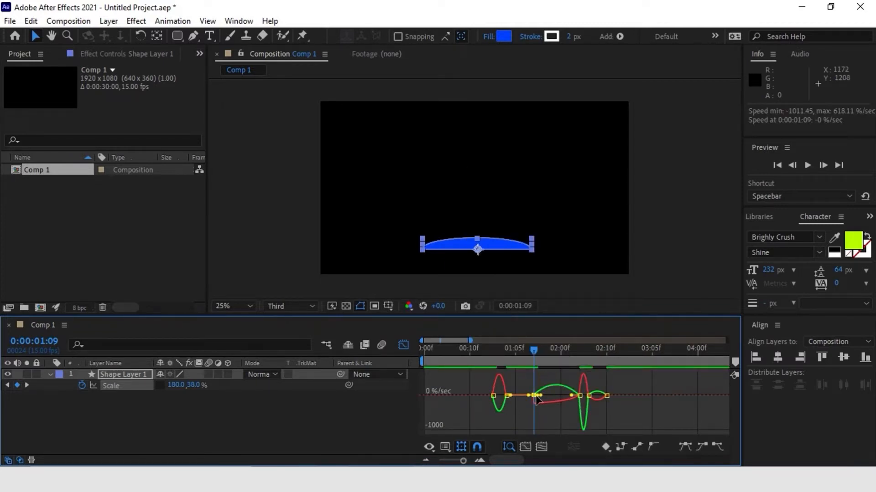
mouse_move(547, 405)
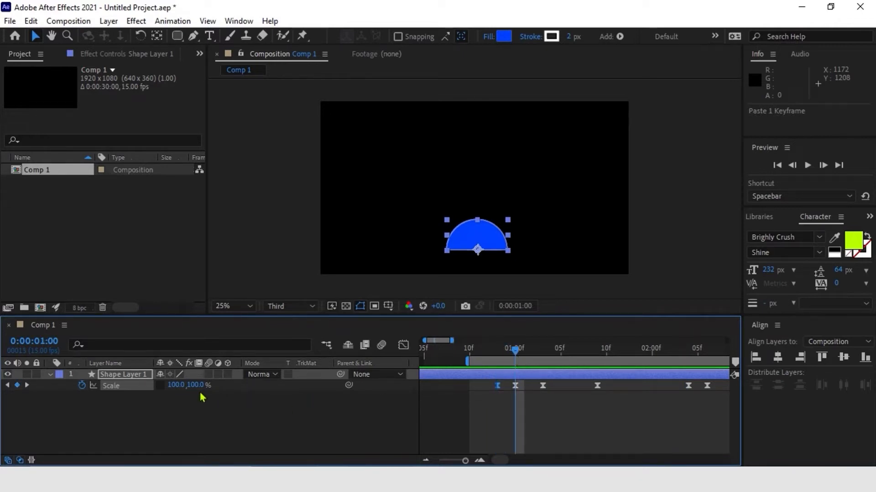
- Move the time indicator to 01:07 for the extra 194, 29% squash keyframe
drag(189, 385, 207, 385)
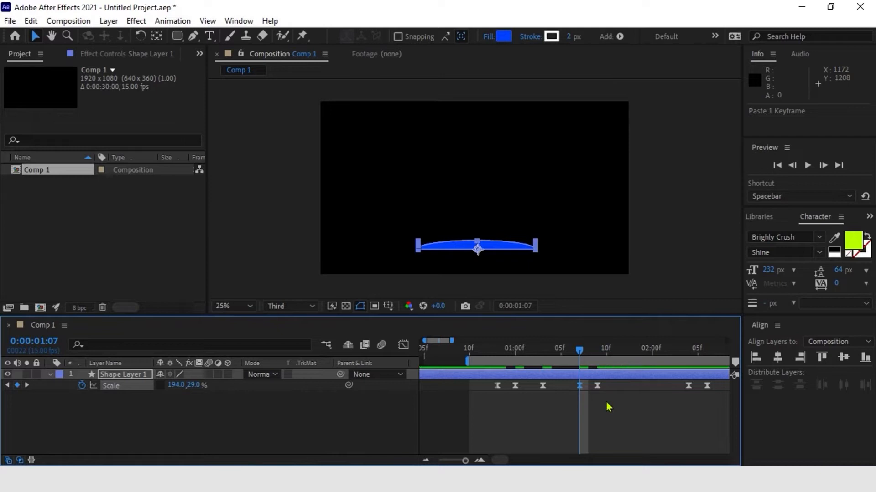
mouse_move(611, 404)
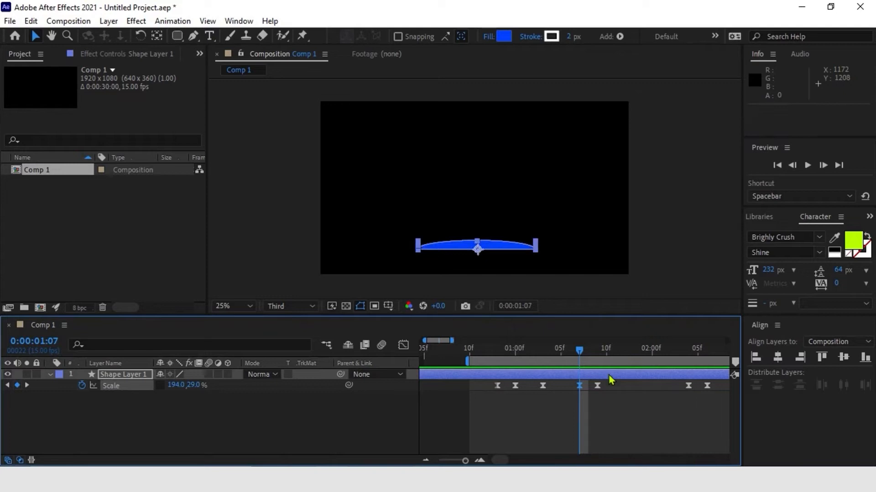
mouse_move(471, 242)
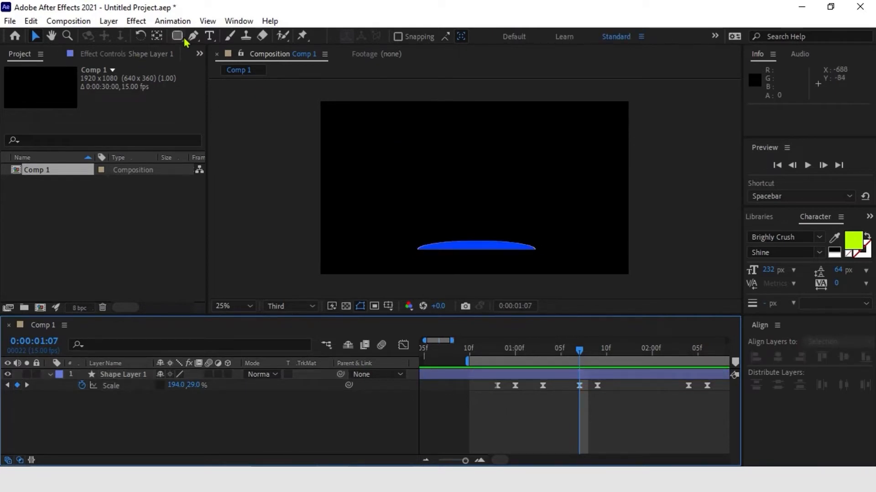
- Set the shape fill to white and draw a rectangle near the frame centre
click(177, 35)
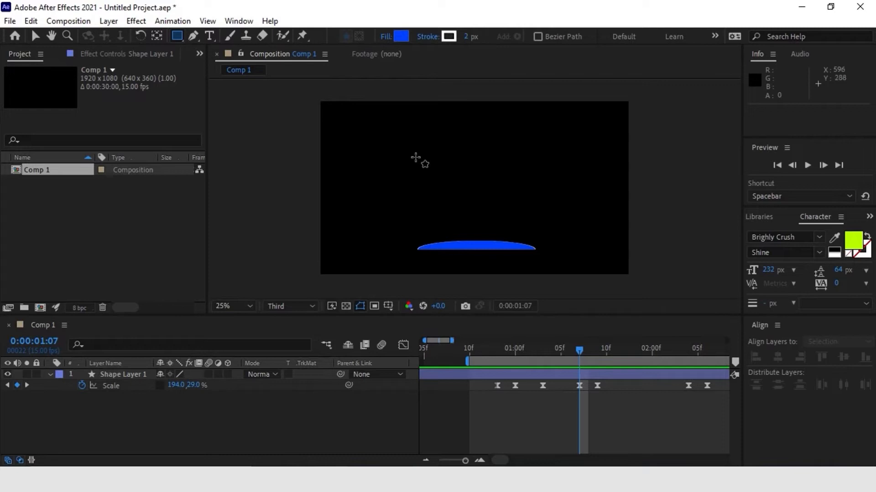
click(447, 36)
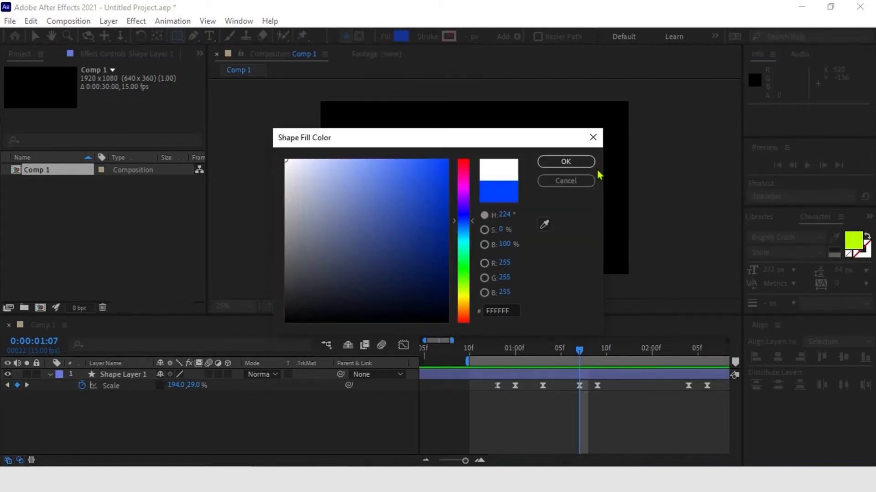
click(564, 162)
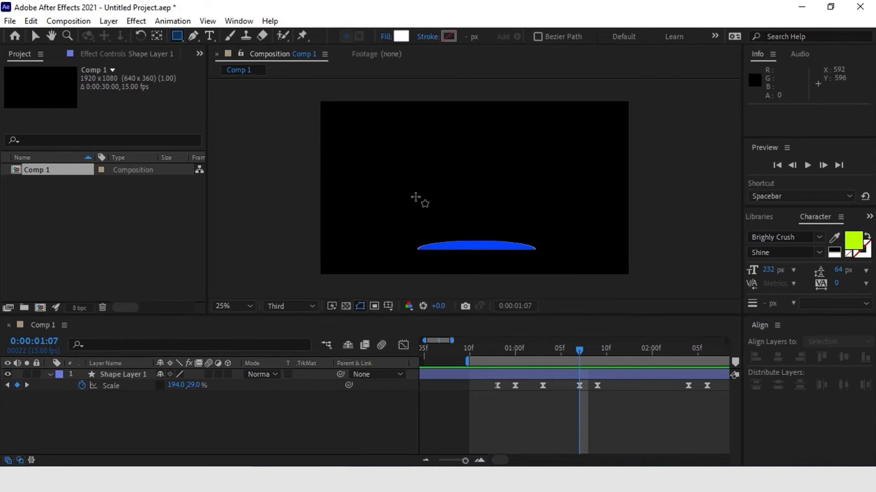
drag(416, 197, 537, 226)
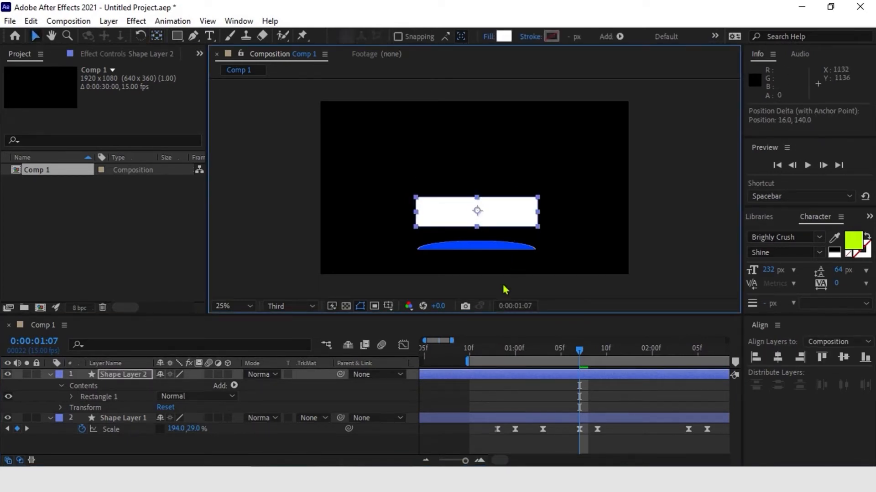
mouse_move(477, 223)
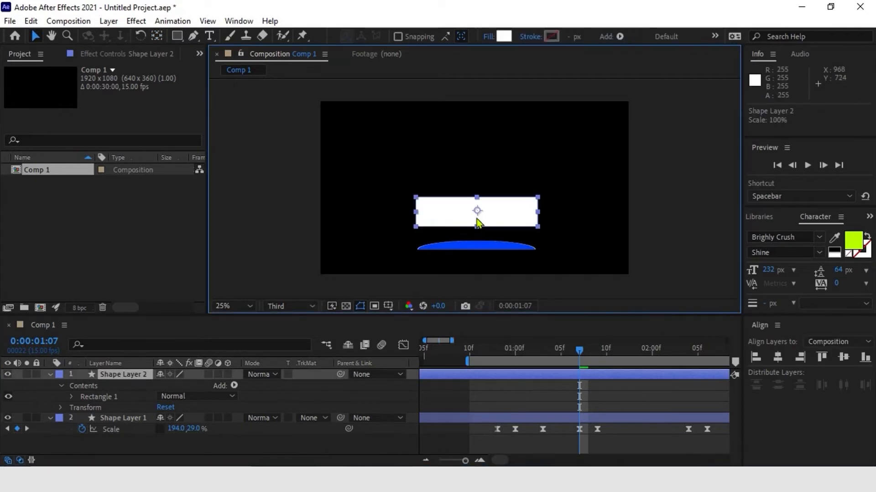
- Position the white rectangle to rest just above the blue semicircle
drag(477, 210, 477, 227)
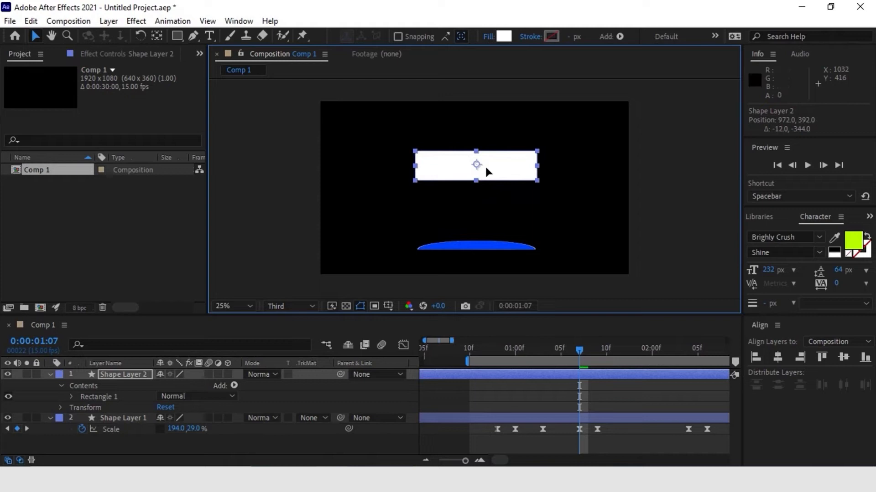
mouse_move(524, 267)
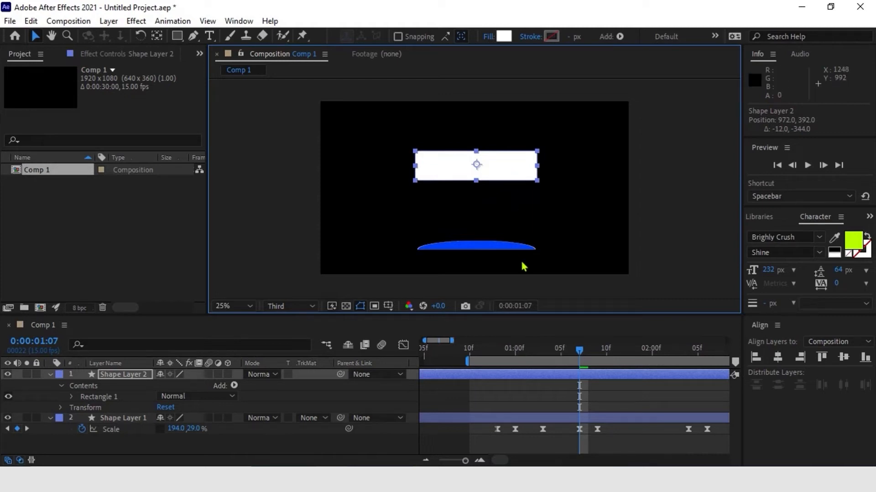
drag(475, 164, 478, 219)
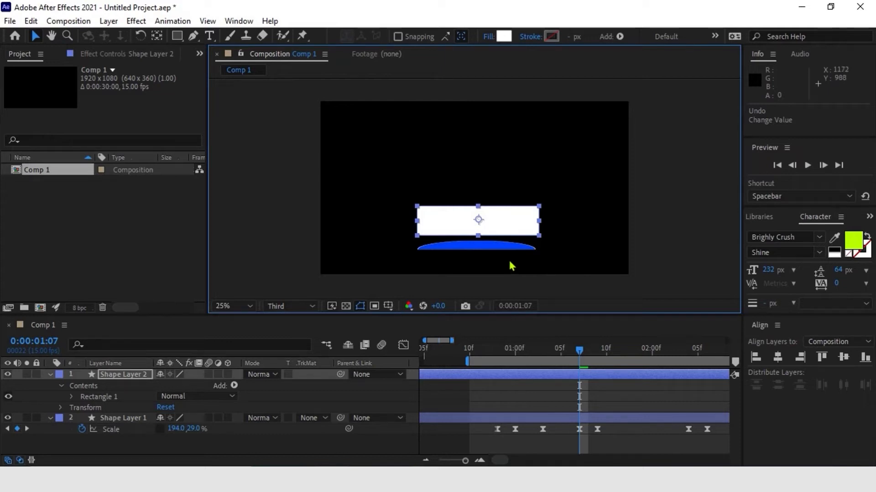
mouse_move(505, 283)
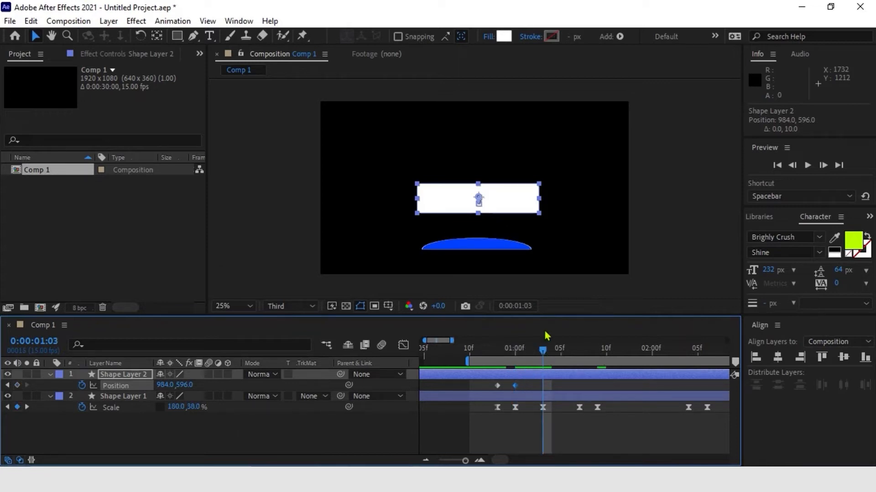
- Keyframe the rectangle's Position at 01:03, 01:07 and 01:09 so it sinks with the squashing semicircle
drag(477, 197, 477, 217)
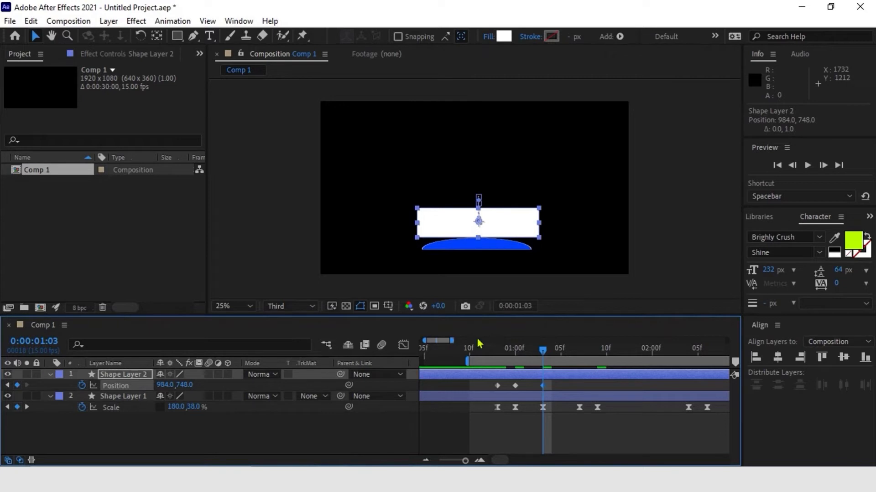
drag(542, 349, 579, 349)
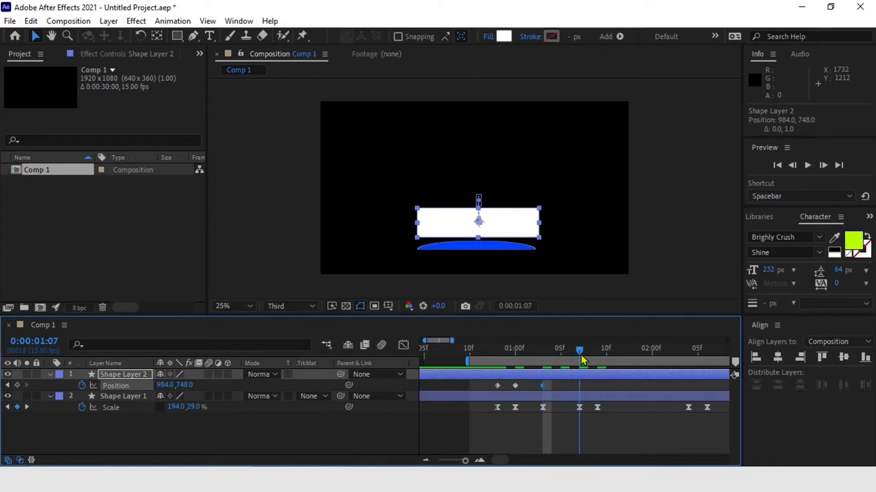
click(581, 350)
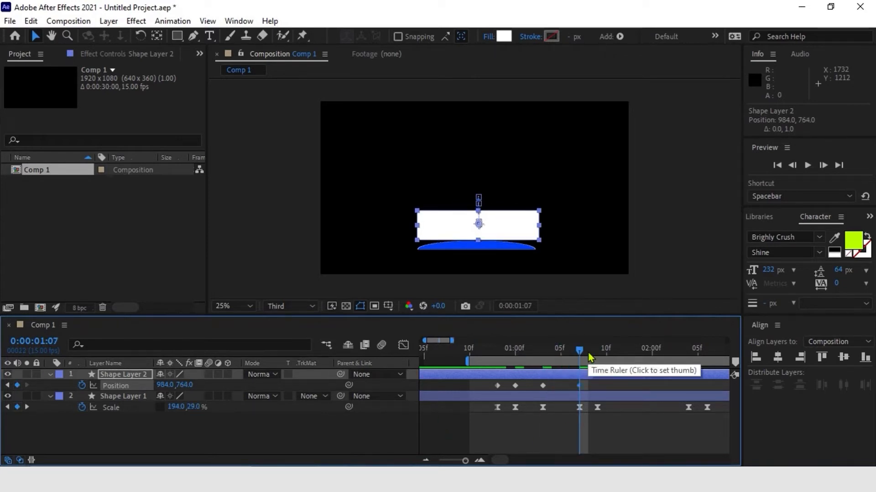
click(586, 351)
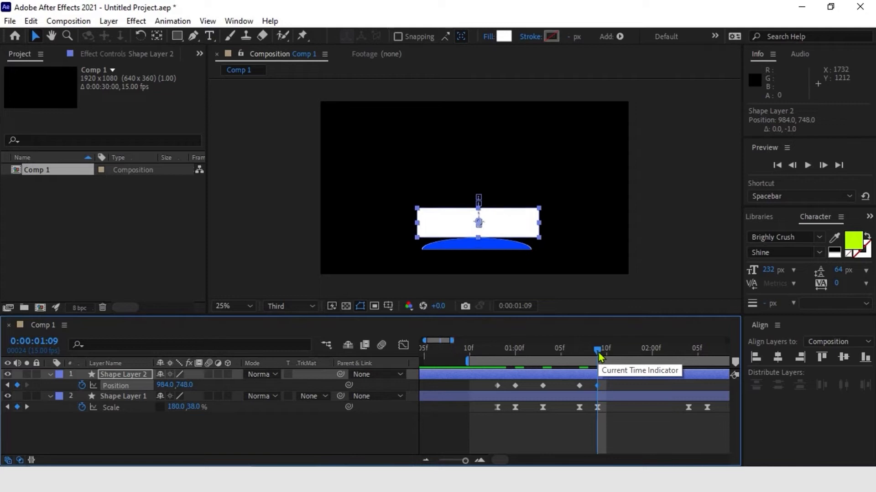
drag(600, 348, 687, 347)
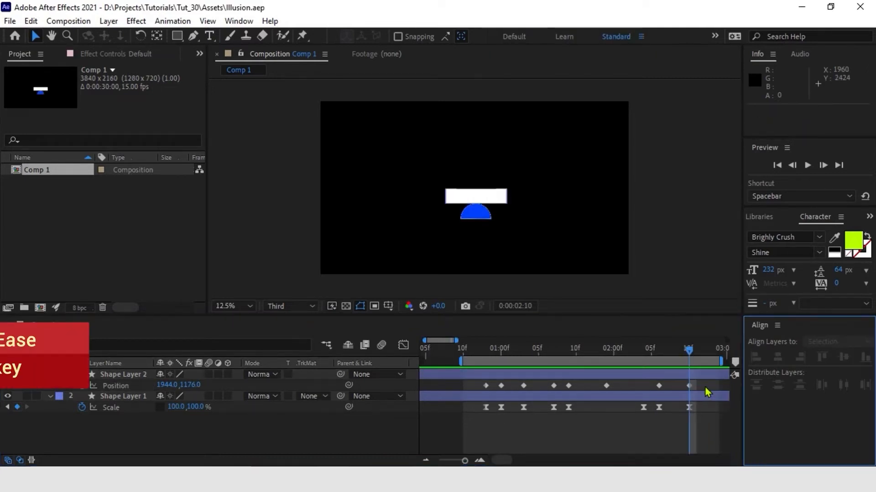
- Apply Easy Ease (F9) to the rectangle's selected Position keyframes
key(f9)
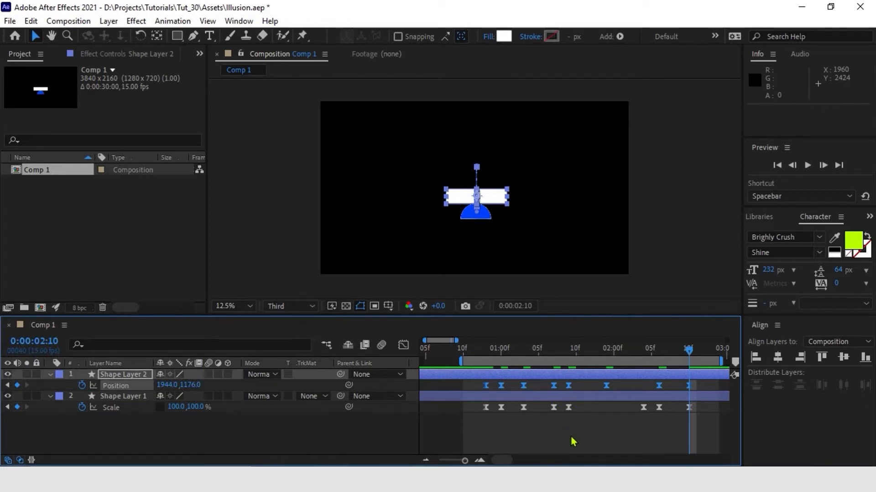
mouse_move(561, 434)
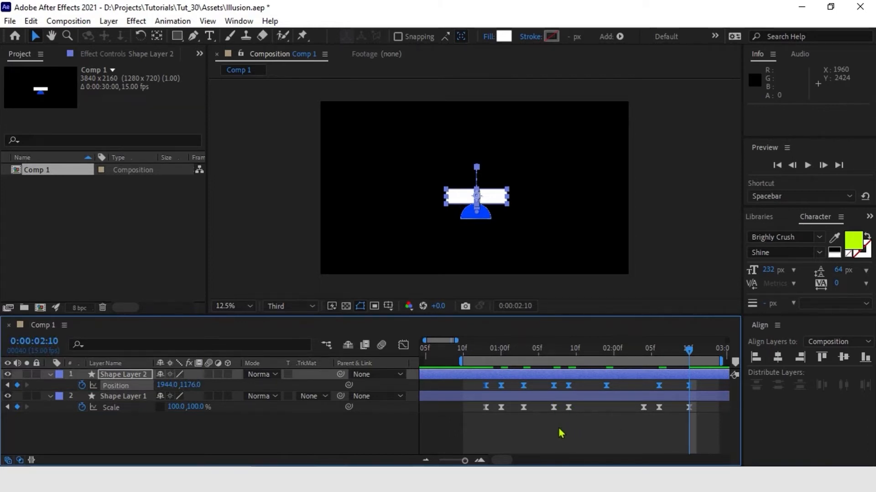
mouse_move(579, 420)
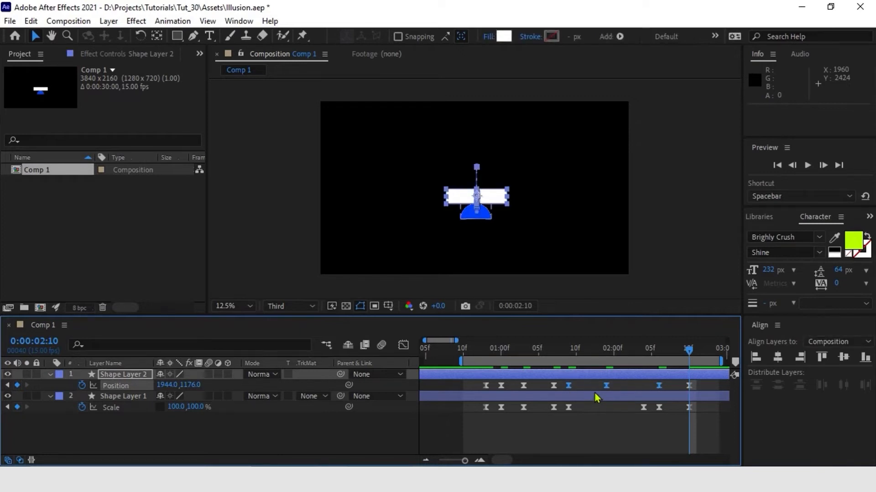
mouse_move(419, 400)
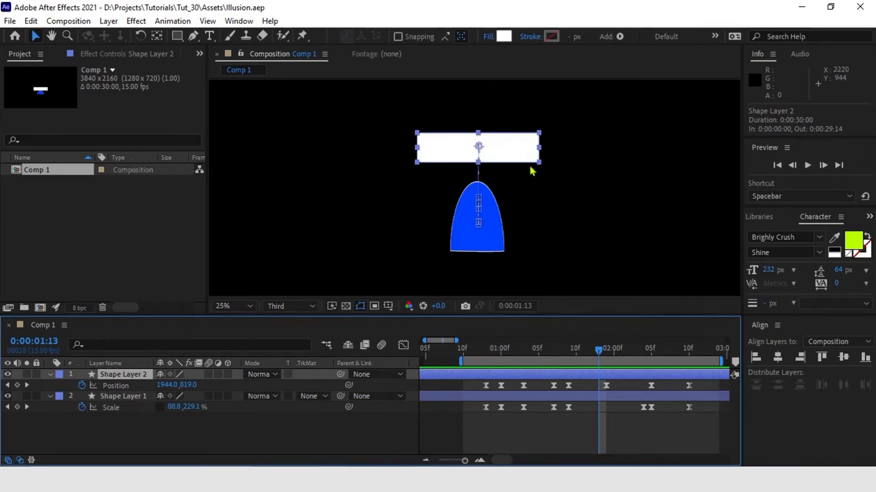
mouse_move(563, 219)
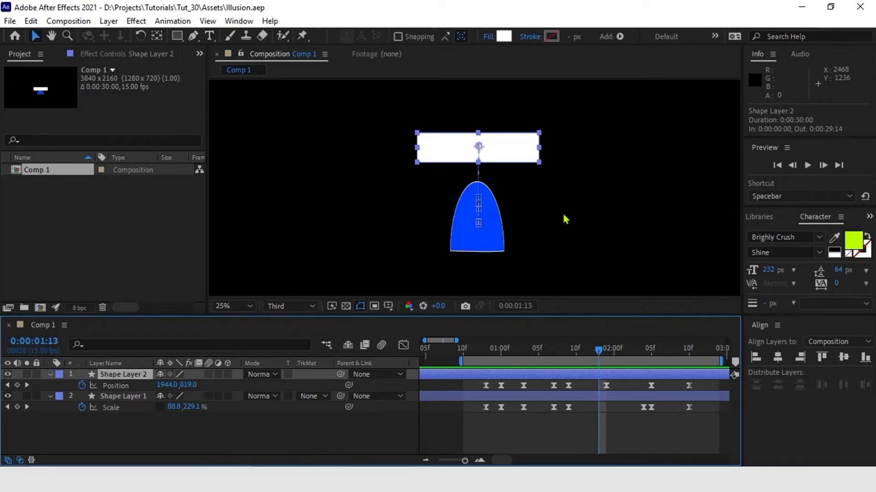
mouse_move(676, 269)
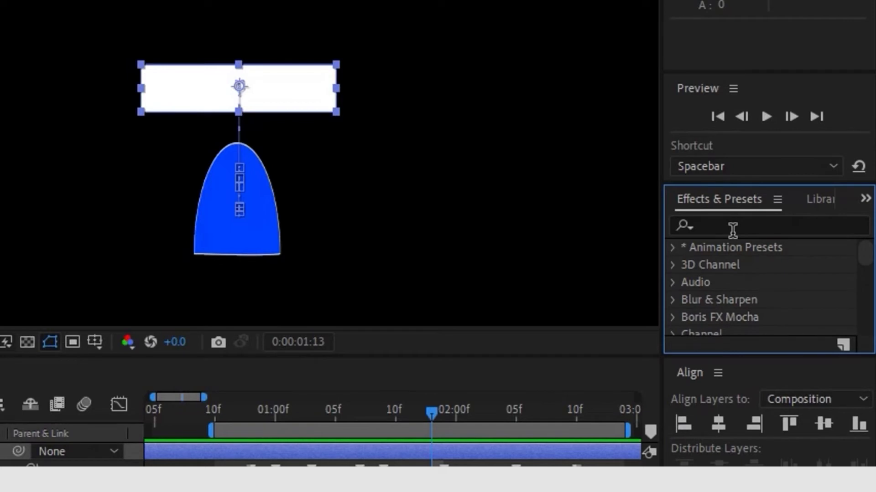
- Apply Grow Bounds and CC Bend It to Shape Layer 2 from the Effects & Presets search
text(grow)
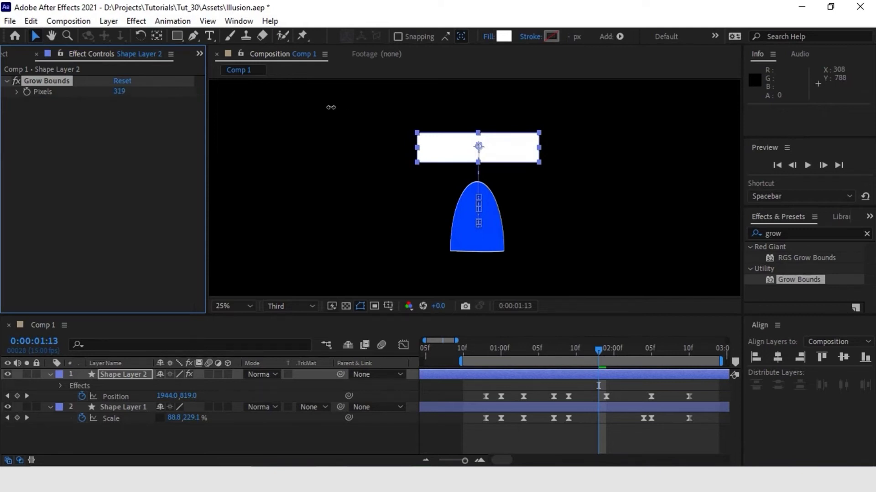
mouse_move(536, 162)
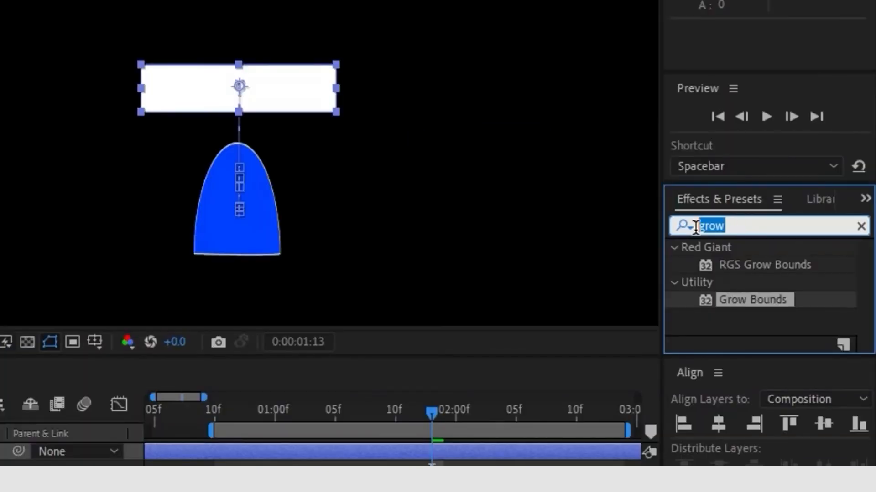
text(bend)
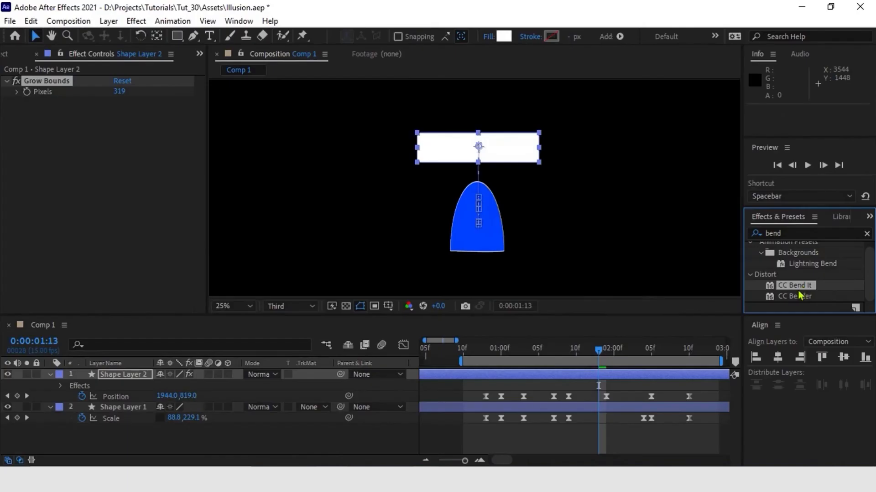
double_click(795, 285)
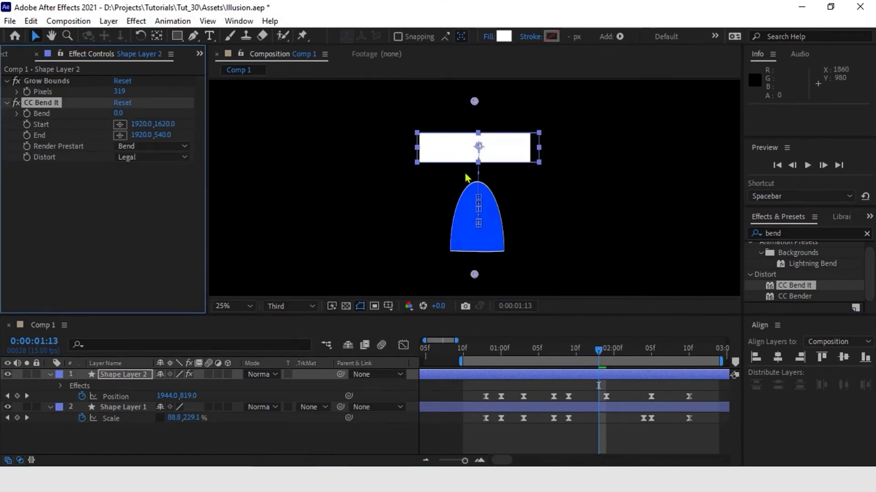
mouse_move(521, 350)
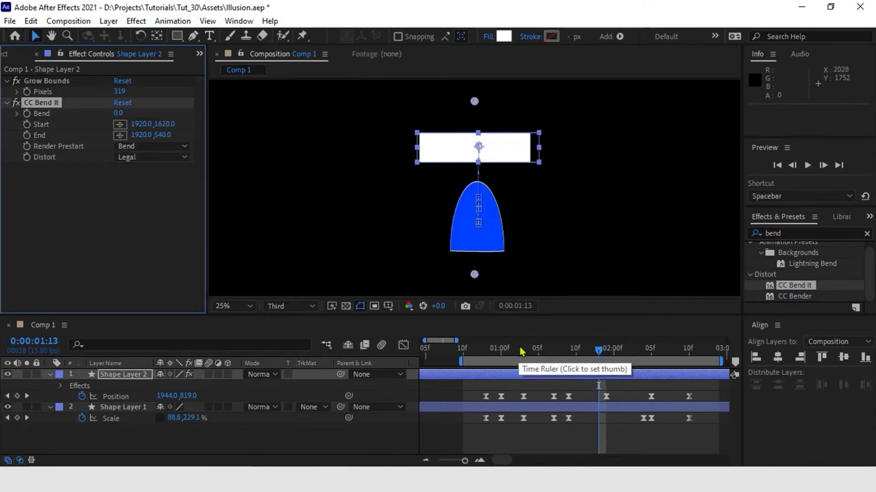
drag(520, 348, 500, 348)
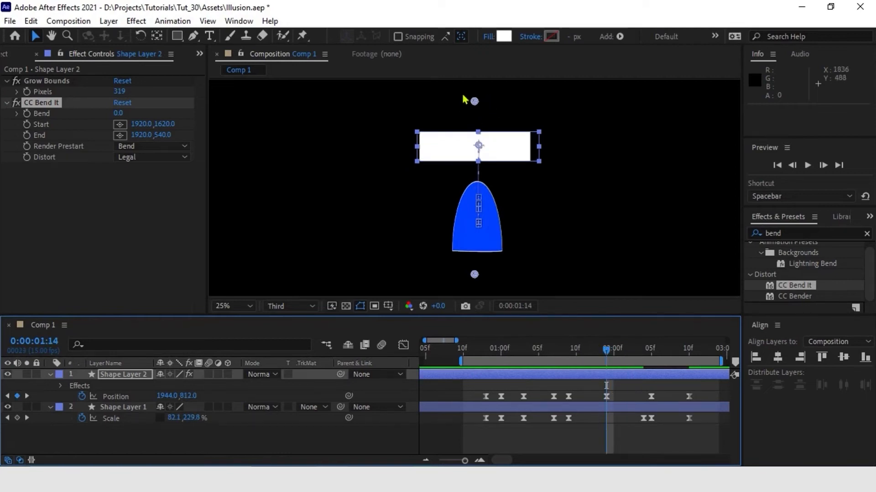
mouse_move(611, 350)
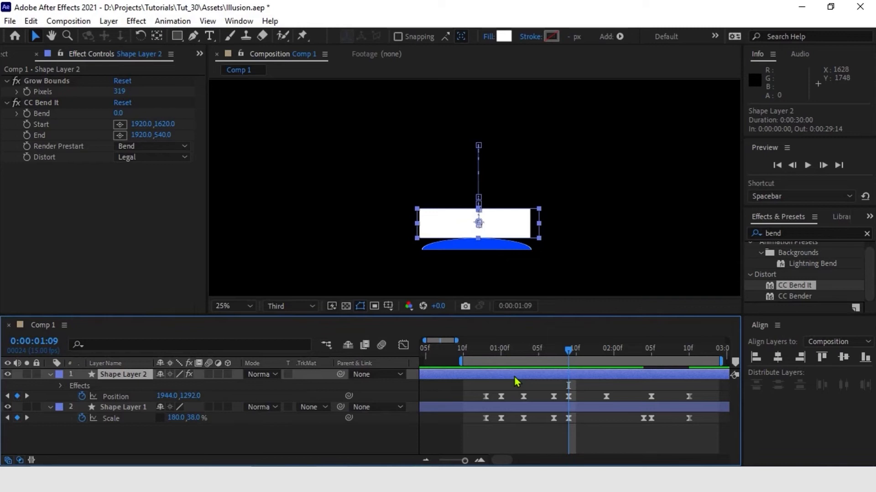
mouse_move(238, 127)
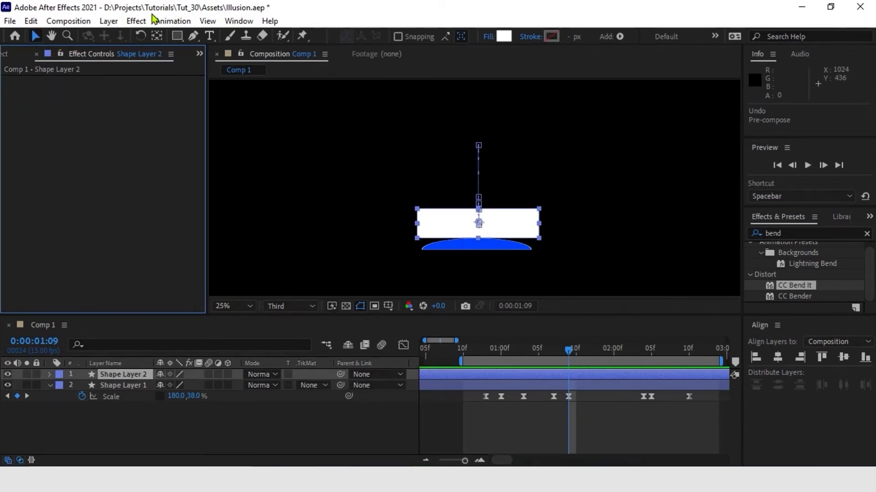
- Pre-compose the white rectangle layer into a new composition named White
click(108, 21)
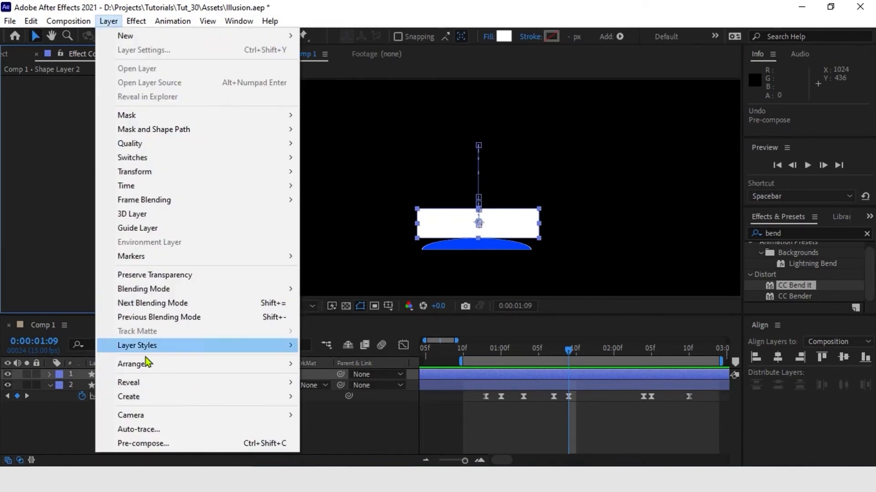
mouse_move(159, 447)
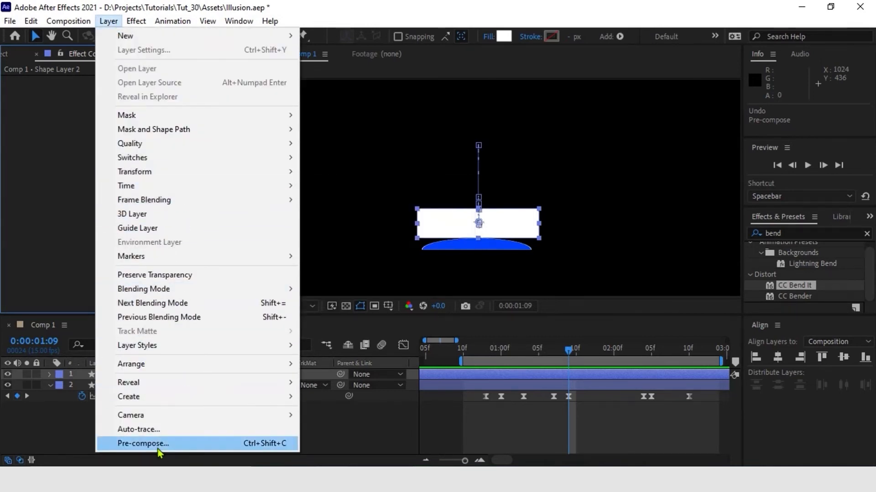
click(142, 443)
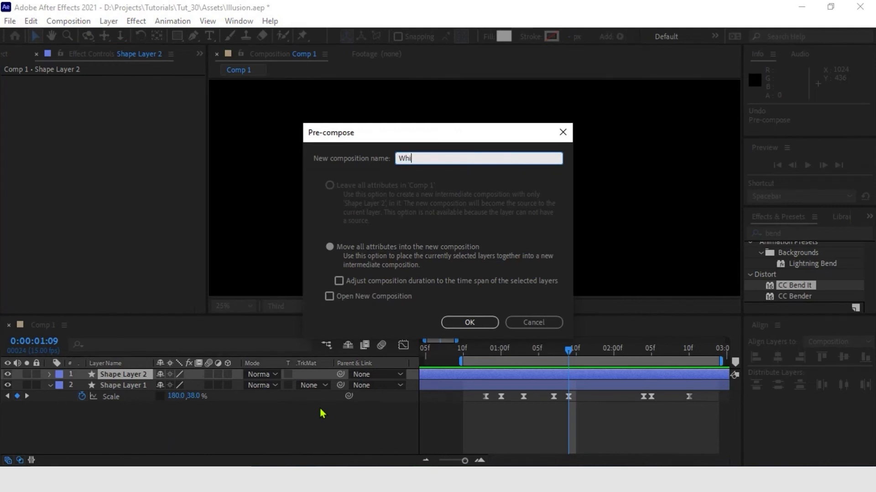
click(469, 322)
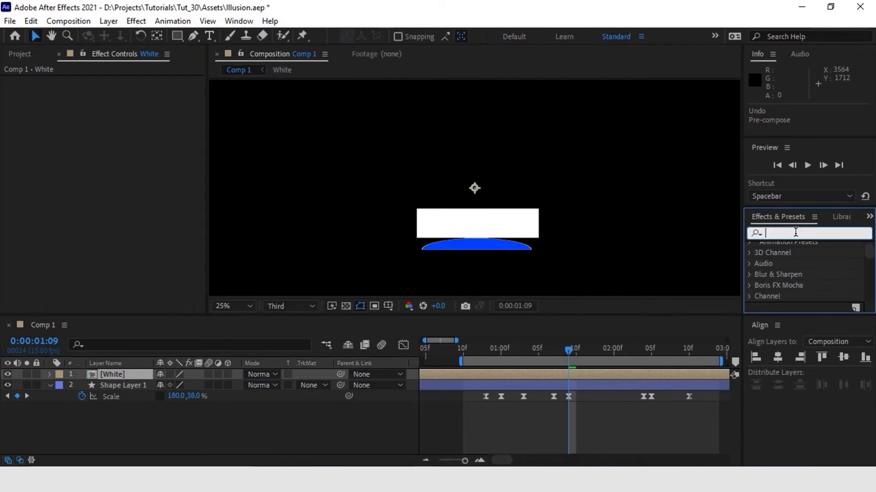
- Apply Grow Bounds and CC Bend It to the White pre-comp layer
text(grow)
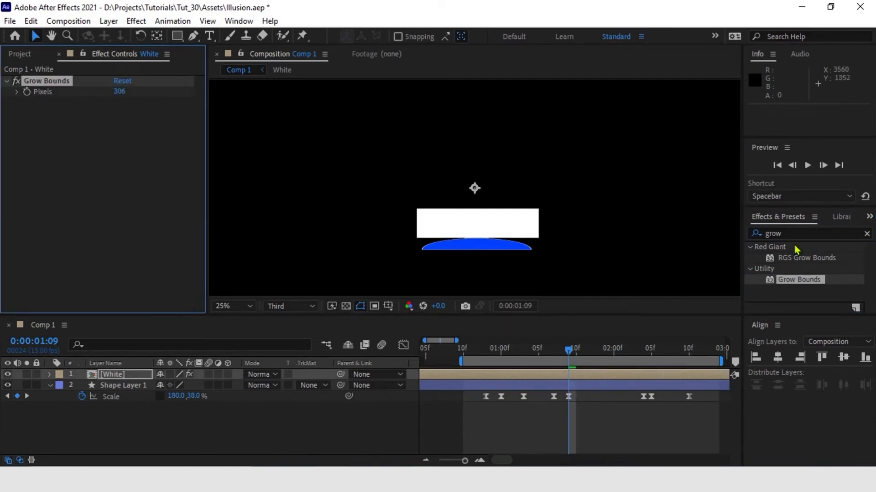
mouse_move(782, 246)
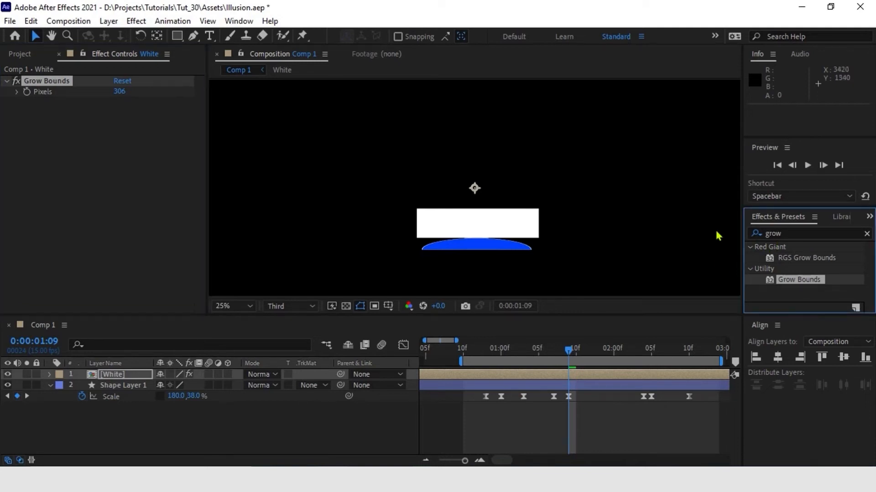
click(804, 233)
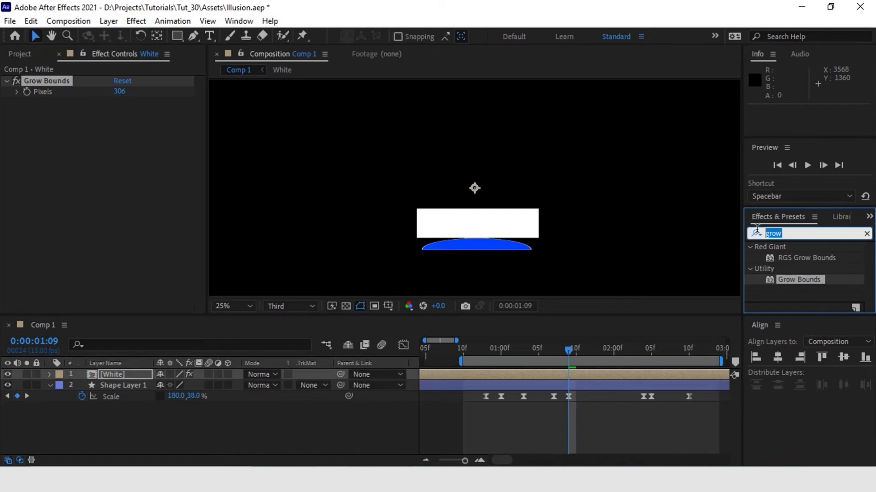
text(bend it)
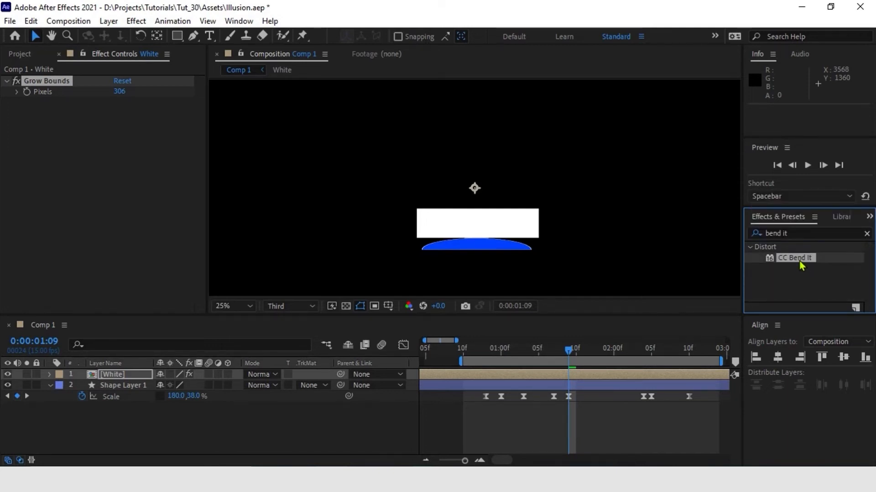
double_click(795, 257)
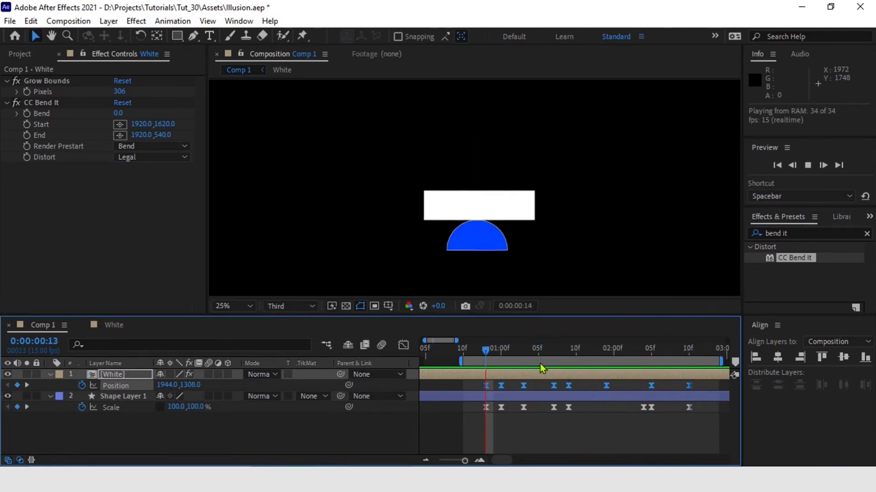
- Place CC Bend It's Start and End on the rectangle's ends and set Render Prestart to Mirror
click(505, 353)
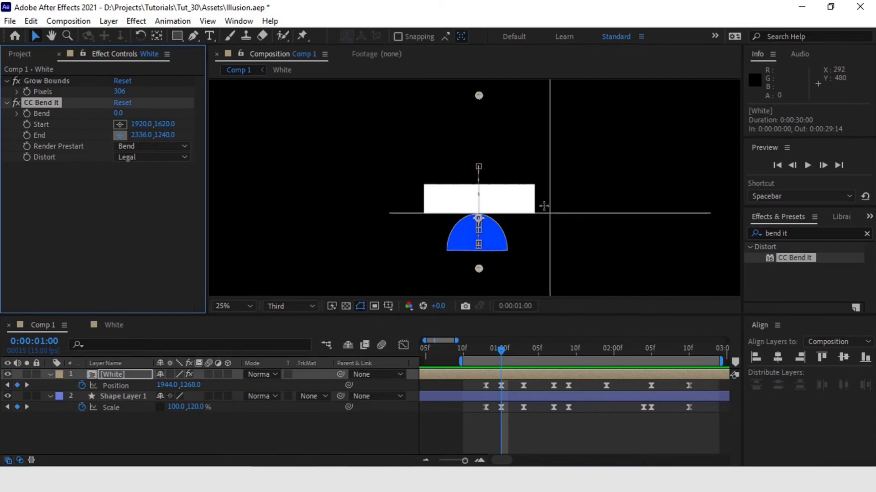
drag(542, 216, 534, 200)
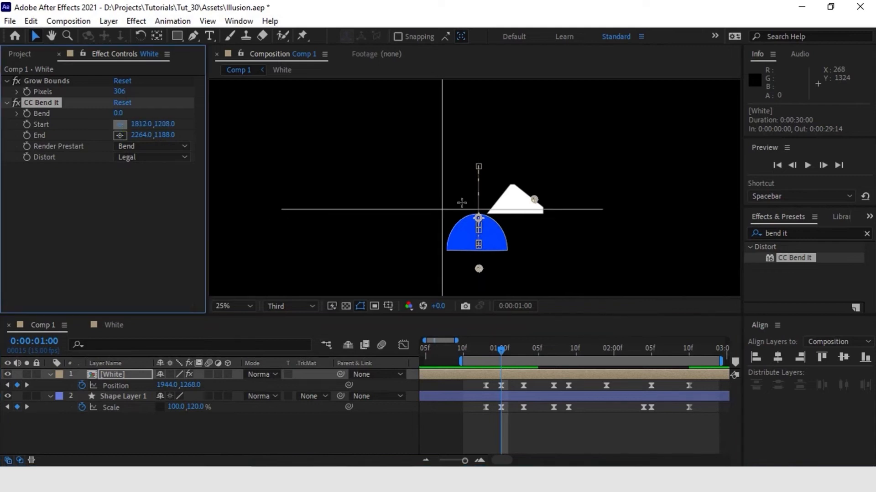
drag(460, 202, 479, 200)
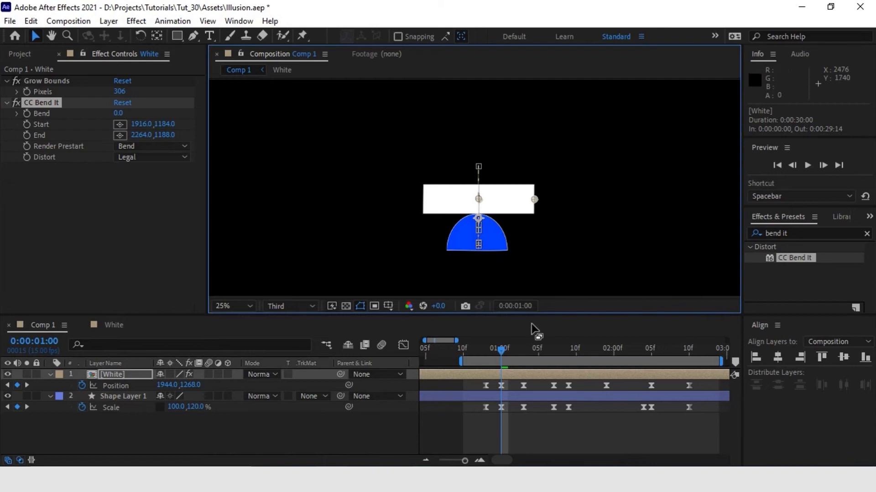
mouse_move(491, 360)
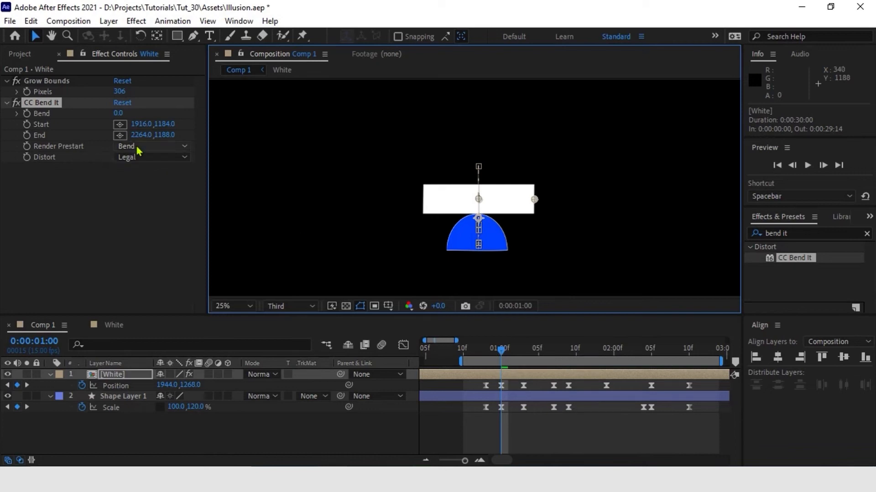
click(151, 146)
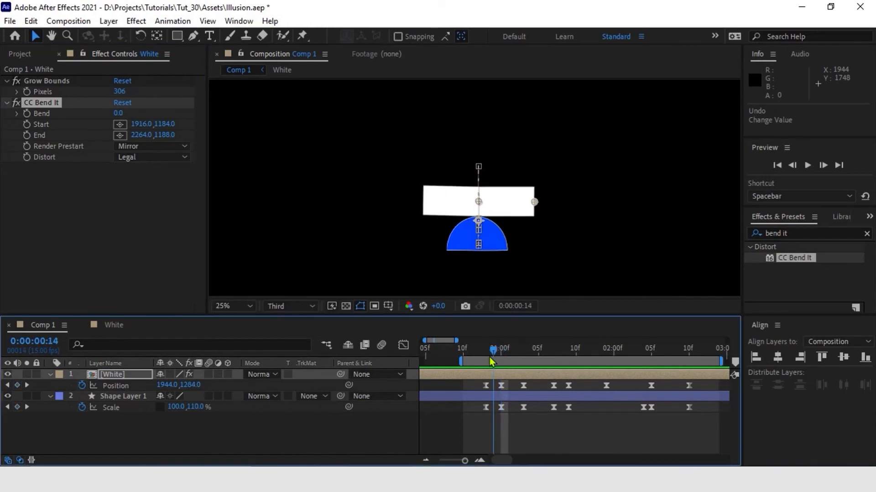
- Keyframe the White layer's Bend from frame 13, curving the bar to -15 and back to 0
click(18, 113)
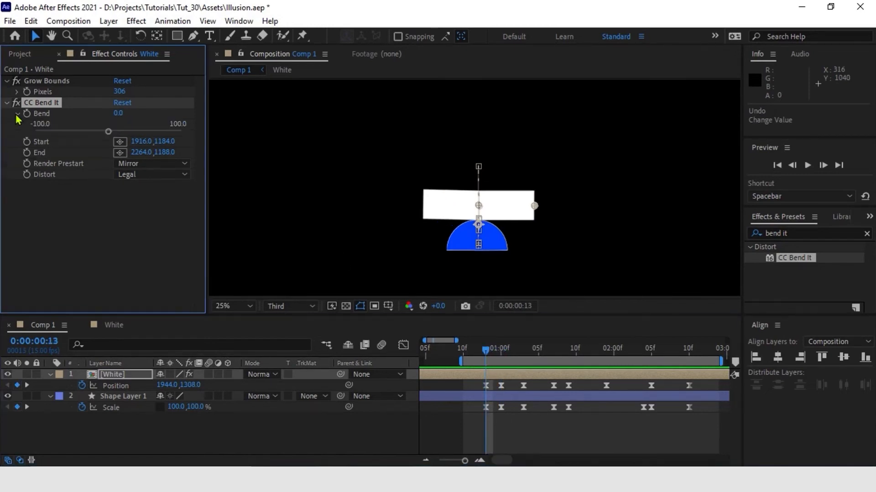
click(17, 113)
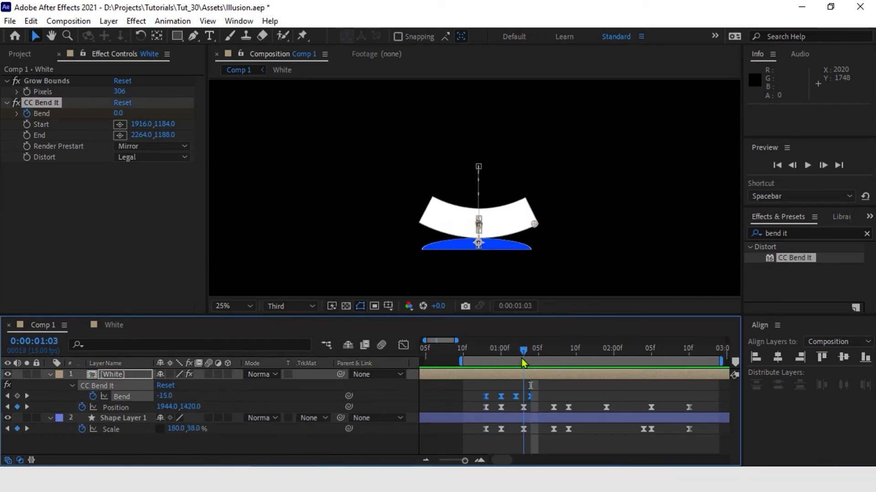
click(529, 350)
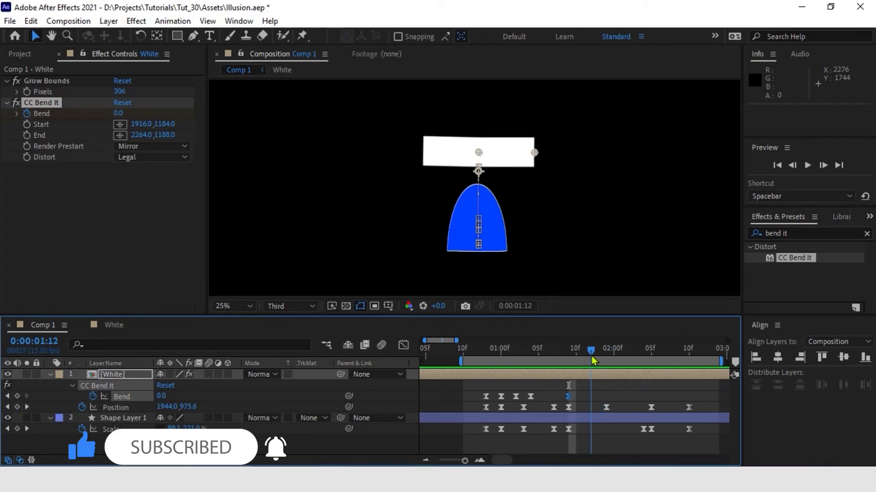
- Set a Bend keyframe of 38 at 1:10, arching the bar over the squashed semicircle
drag(591, 355, 575, 355)
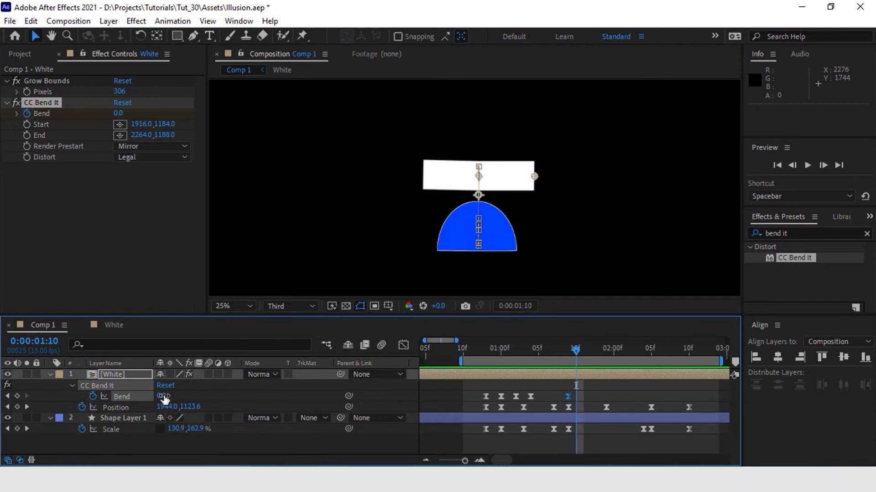
drag(164, 396, 190, 397)
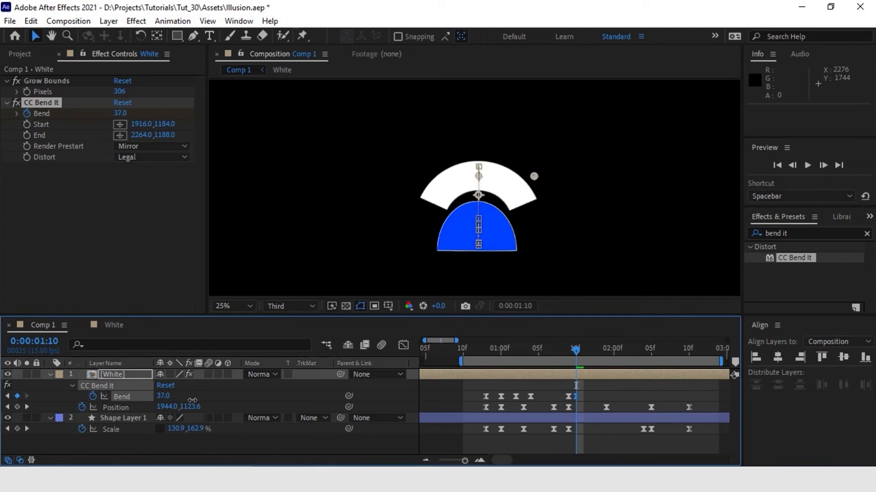
click(120, 113)
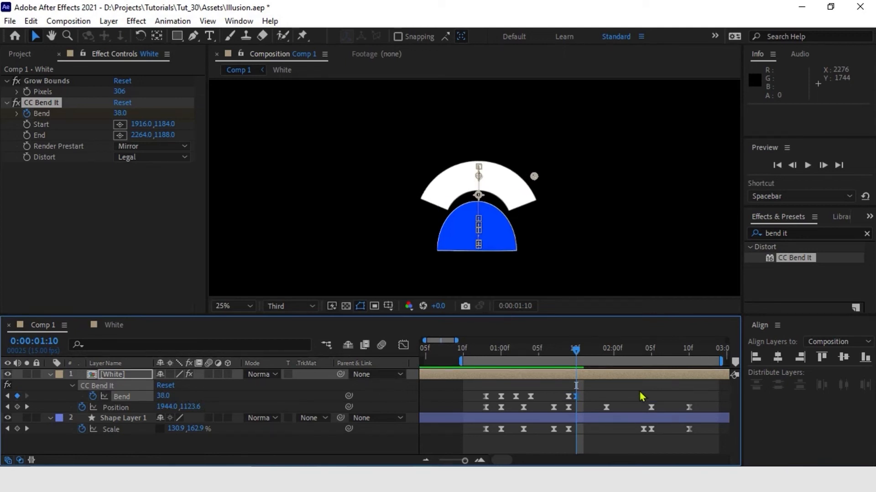
mouse_move(578, 349)
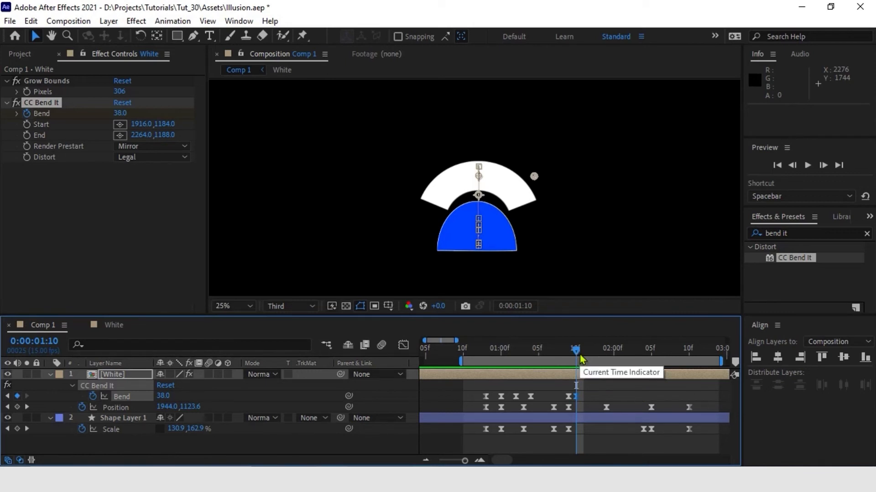
drag(576, 349, 606, 349)
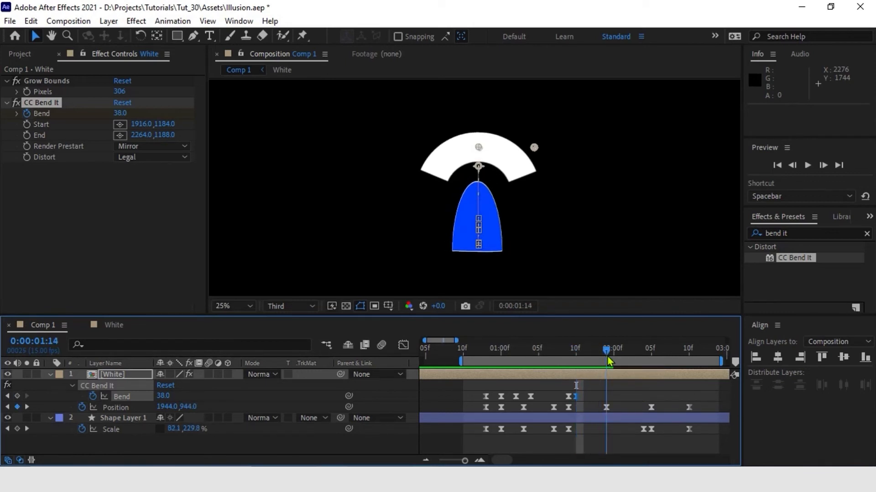
drag(606, 353, 645, 353)
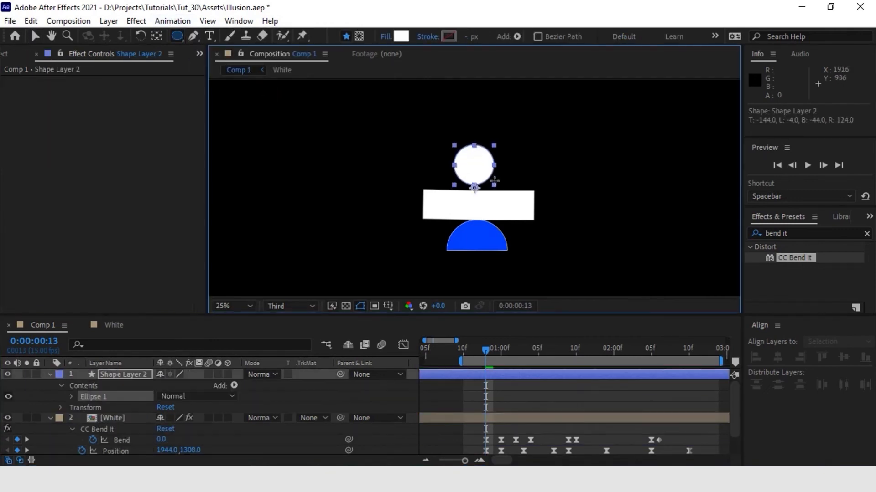
- Fill the new circle shape layer orange via the Shape Fill Color dialog
click(402, 36)
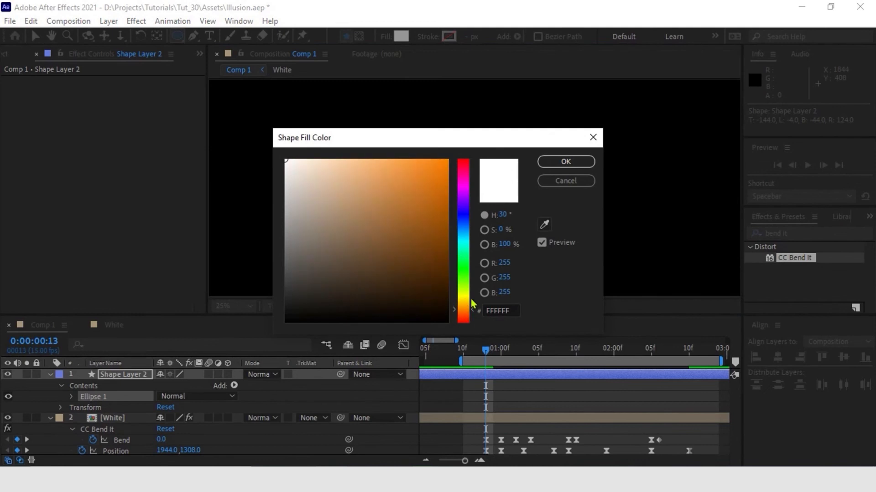
click(565, 162)
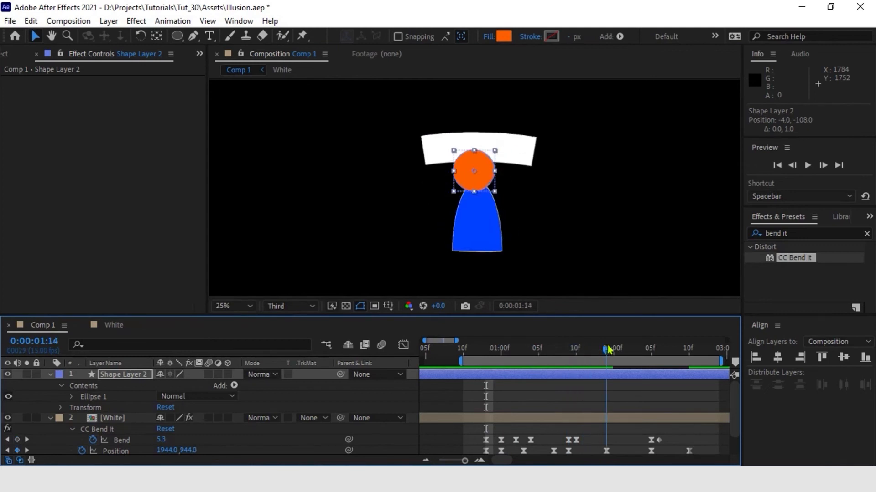
click(643, 340)
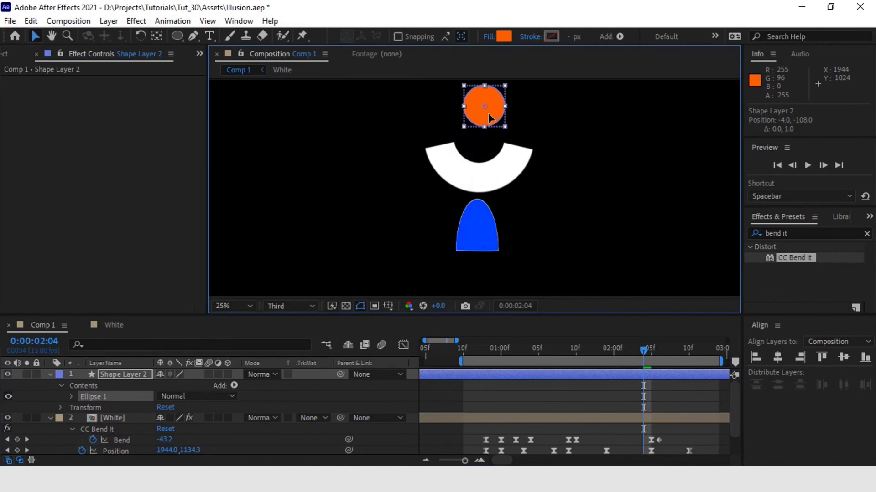
- Keyframe the orange circle's Position so it bounces onto the white bar through 2:10
drag(484, 106, 474, 171)
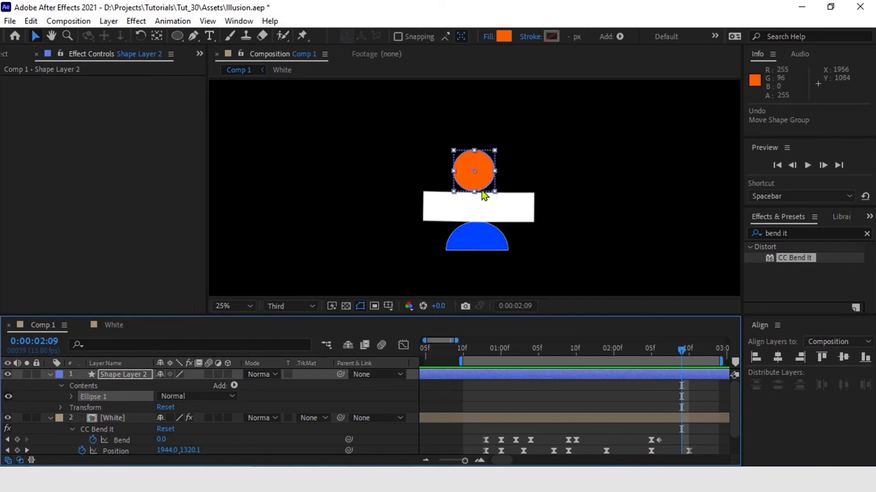
mouse_move(505, 241)
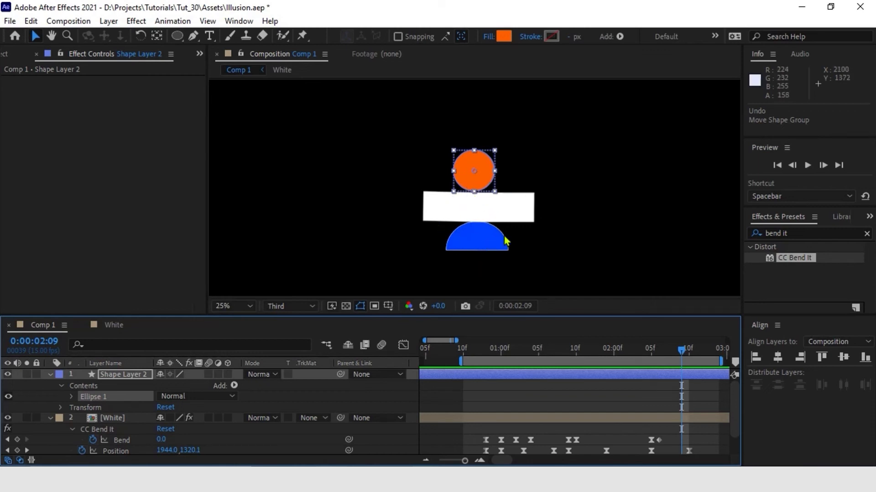
mouse_move(687, 344)
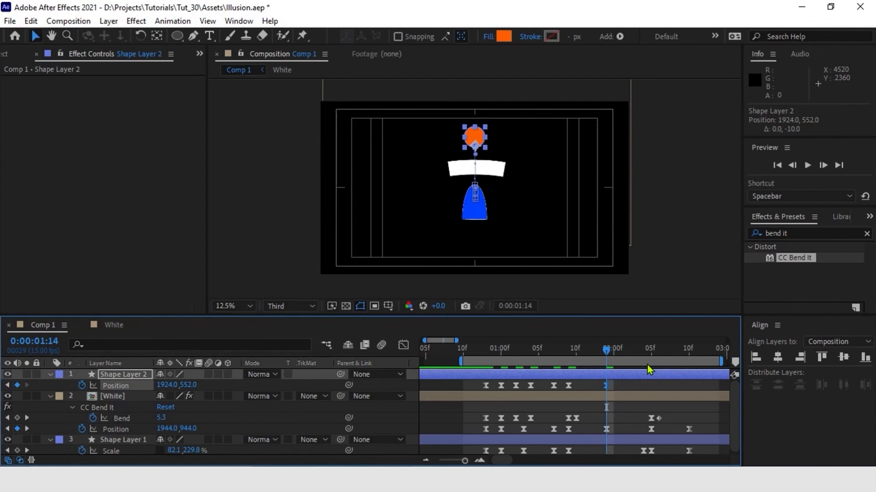
mouse_move(629, 355)
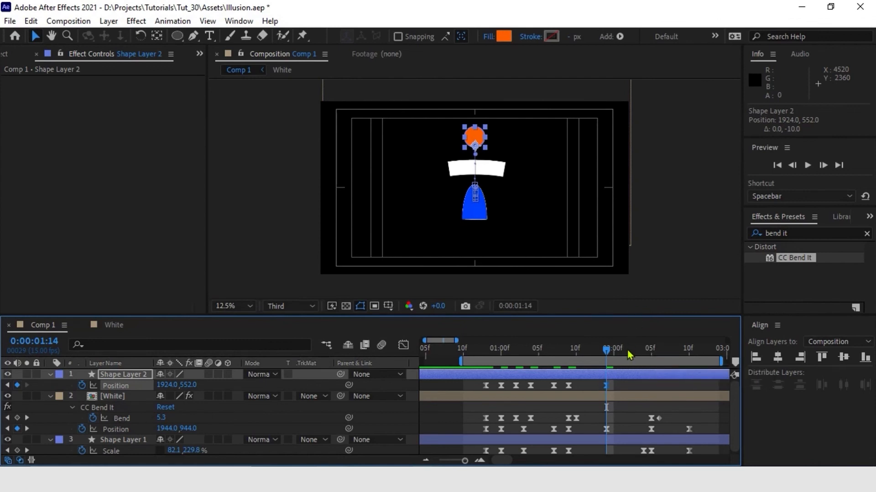
click(657, 348)
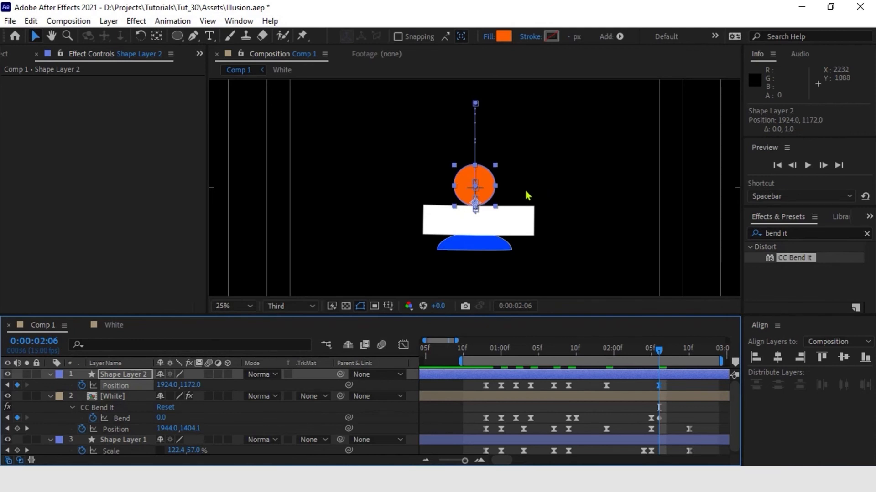
click(568, 350)
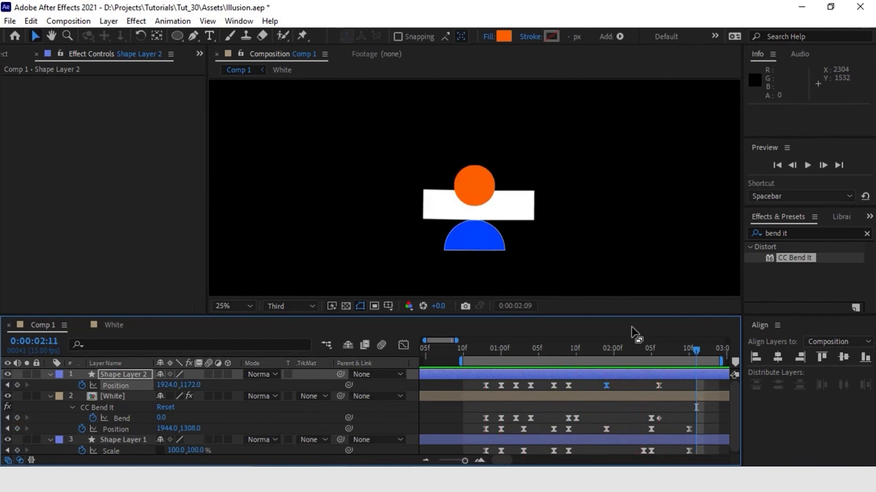
click(662, 351)
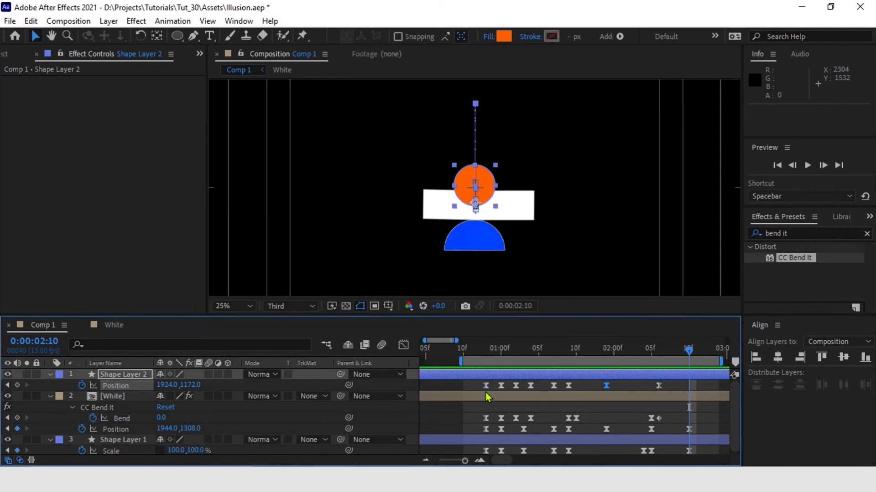
click(486, 385)
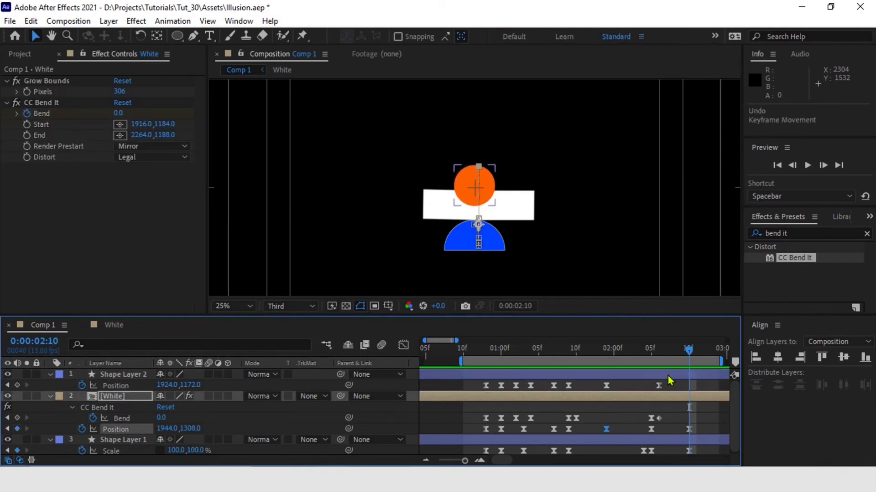
- Copy the orange circle's Position keyframes and paste them near 2:10 to extend the bounce
click(124, 374)
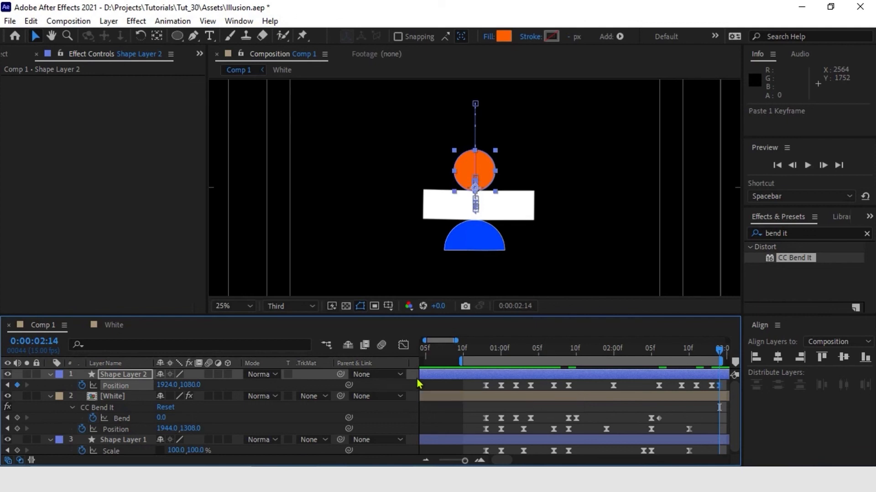
mouse_move(426, 384)
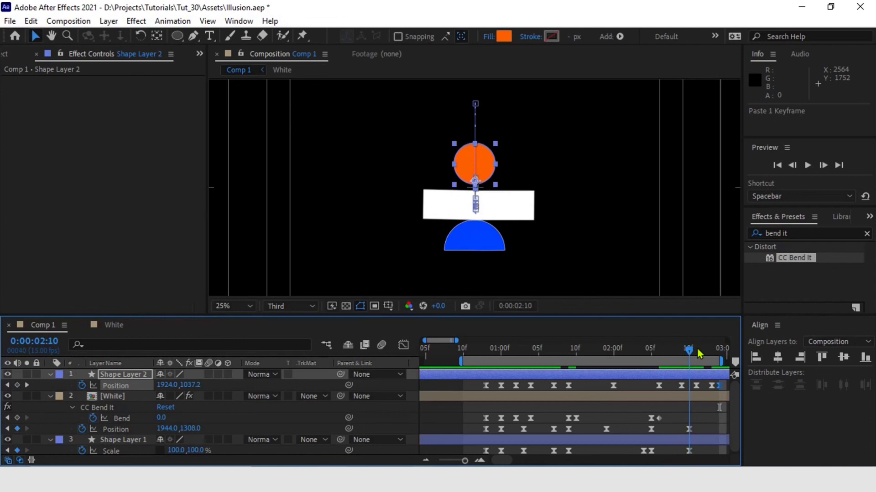
drag(689, 349, 720, 350)
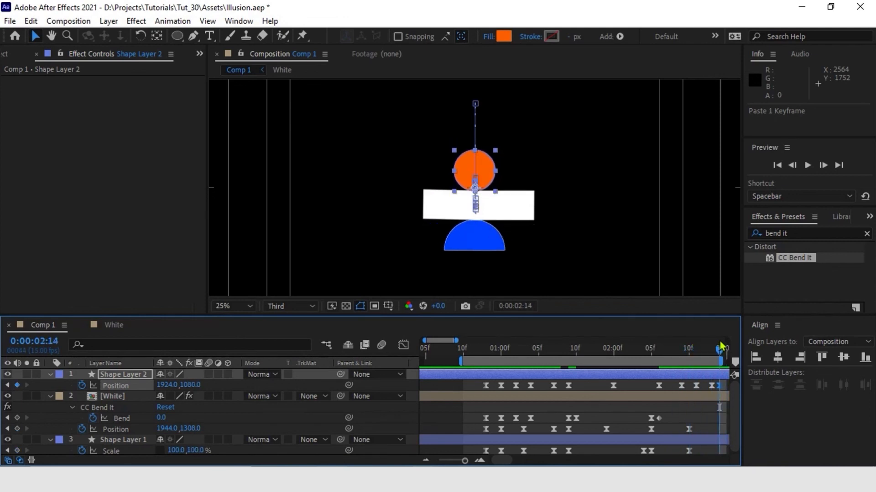
mouse_move(463, 335)
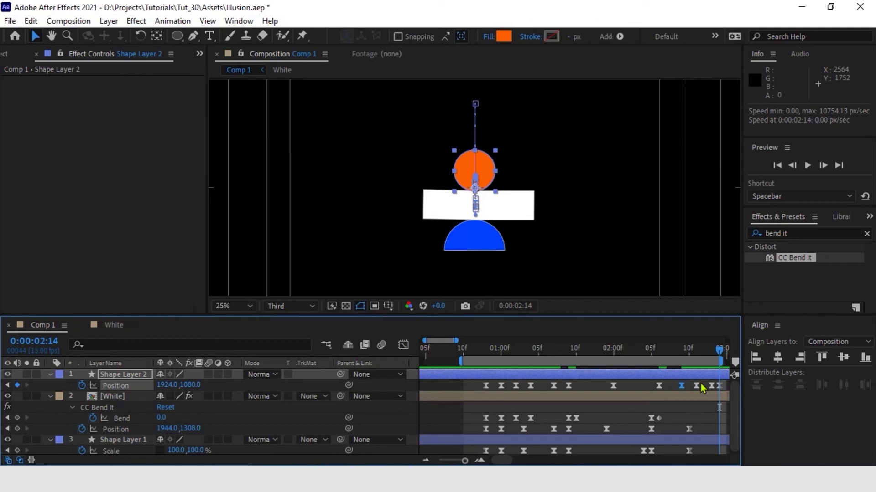
mouse_move(585, 348)
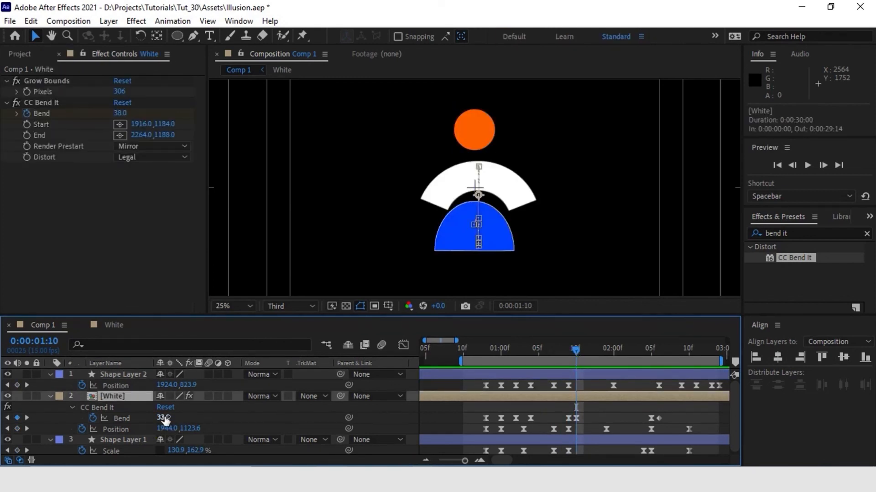
drag(162, 418, 173, 419)
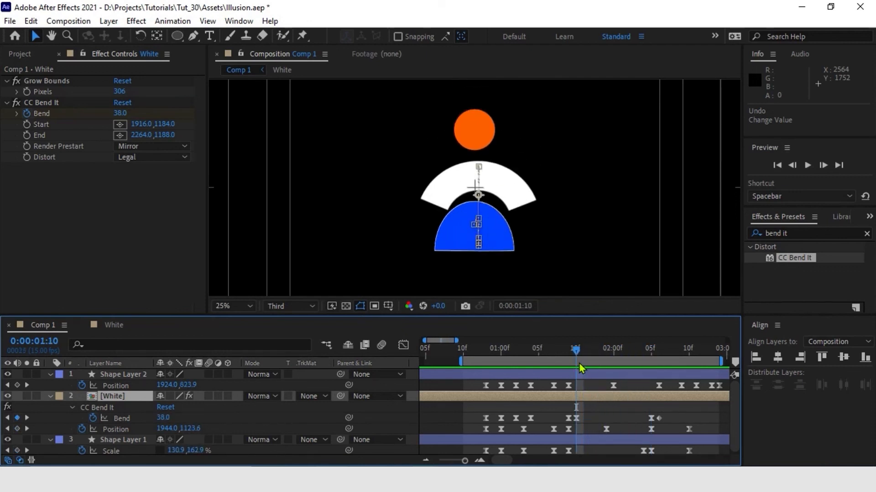
mouse_move(579, 369)
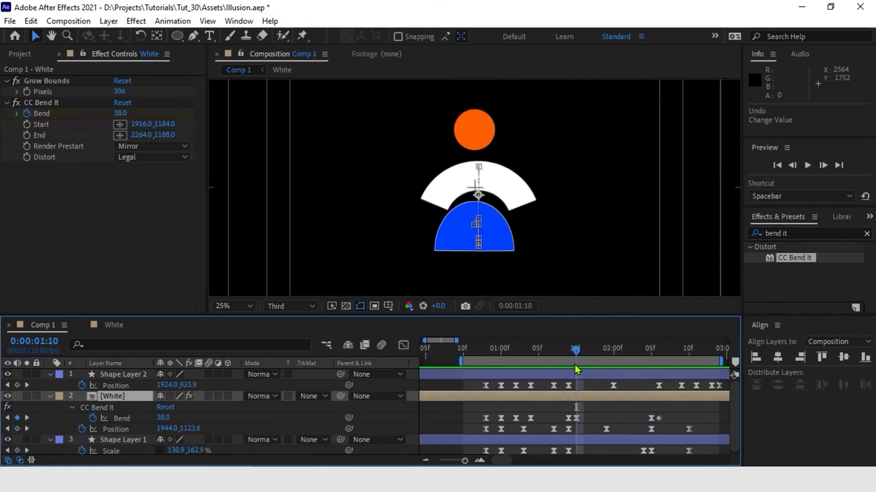